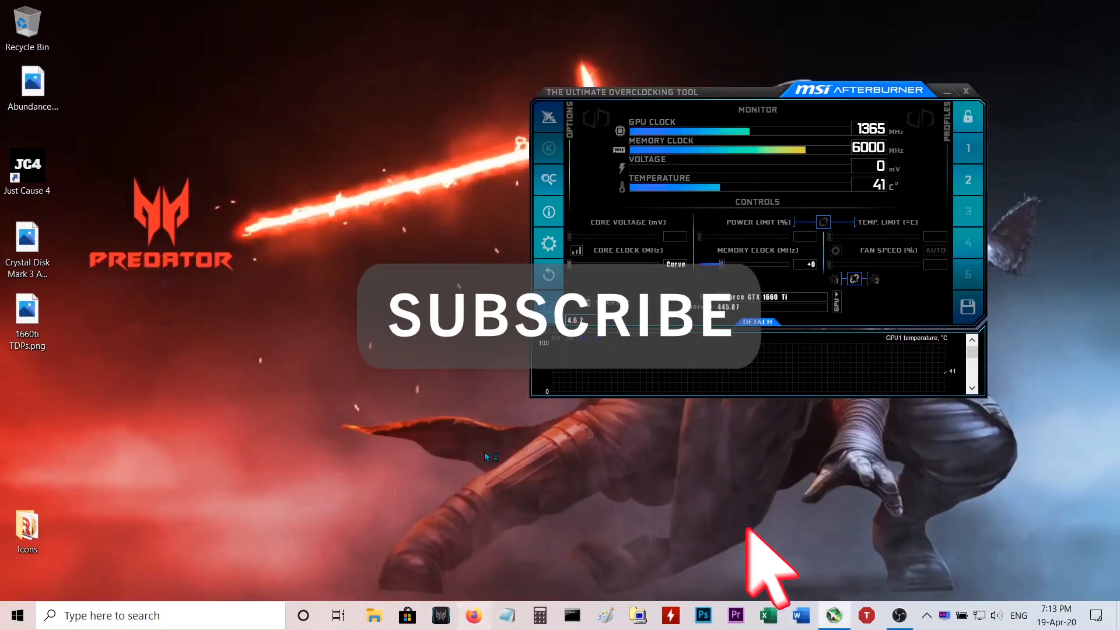
Start a web search in Firefox by typing 'msi afterbu' for MSI Afterburner.
left_click(473, 615)
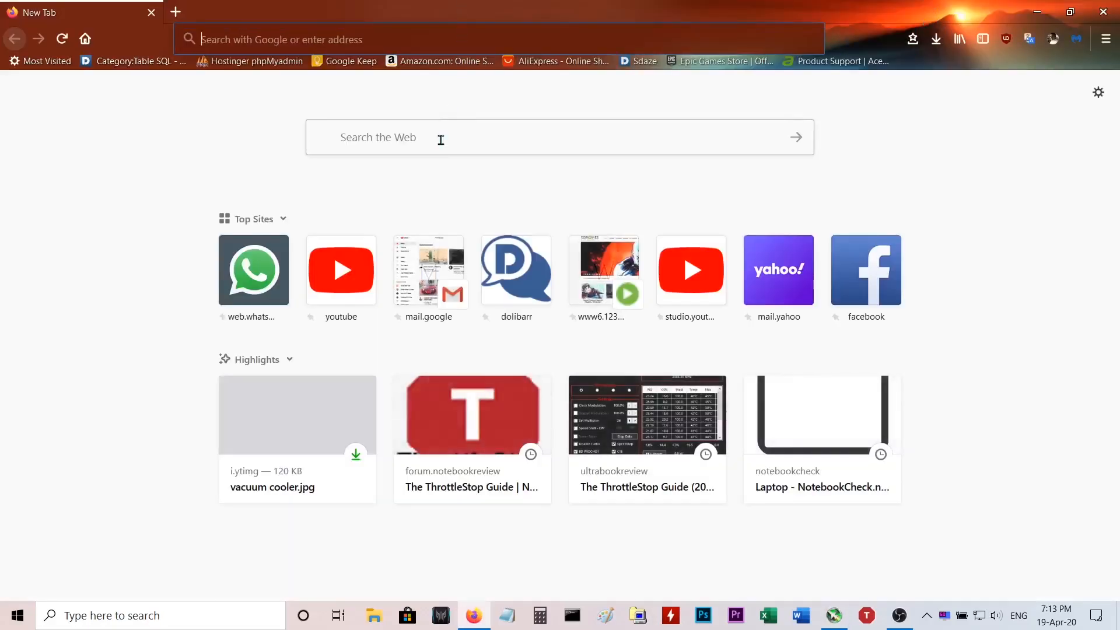
type("msi a")
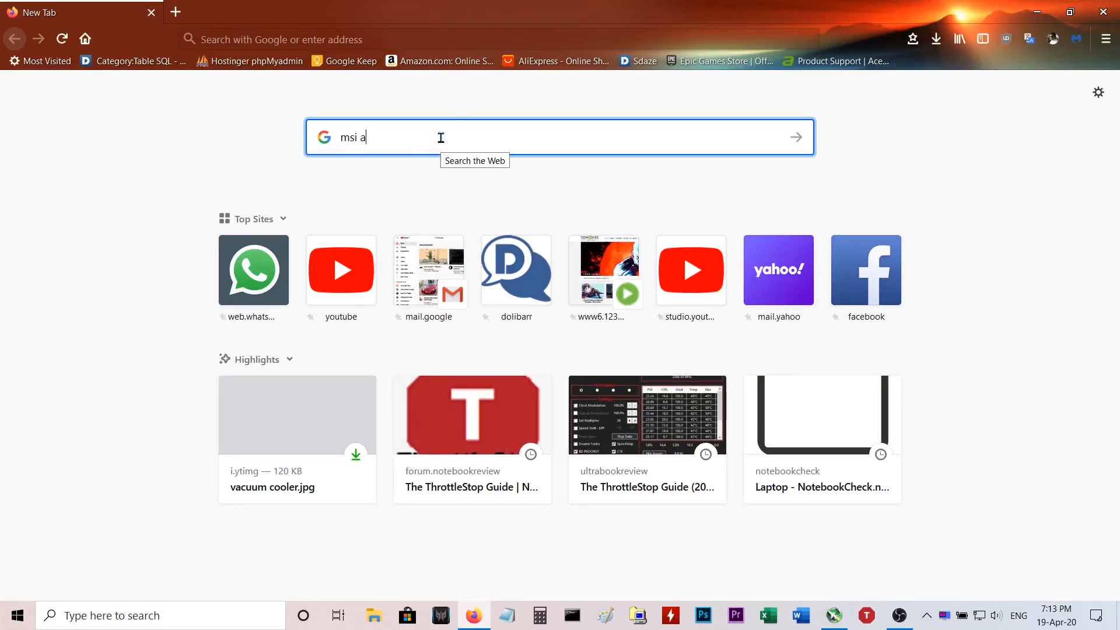
type("fterbu")
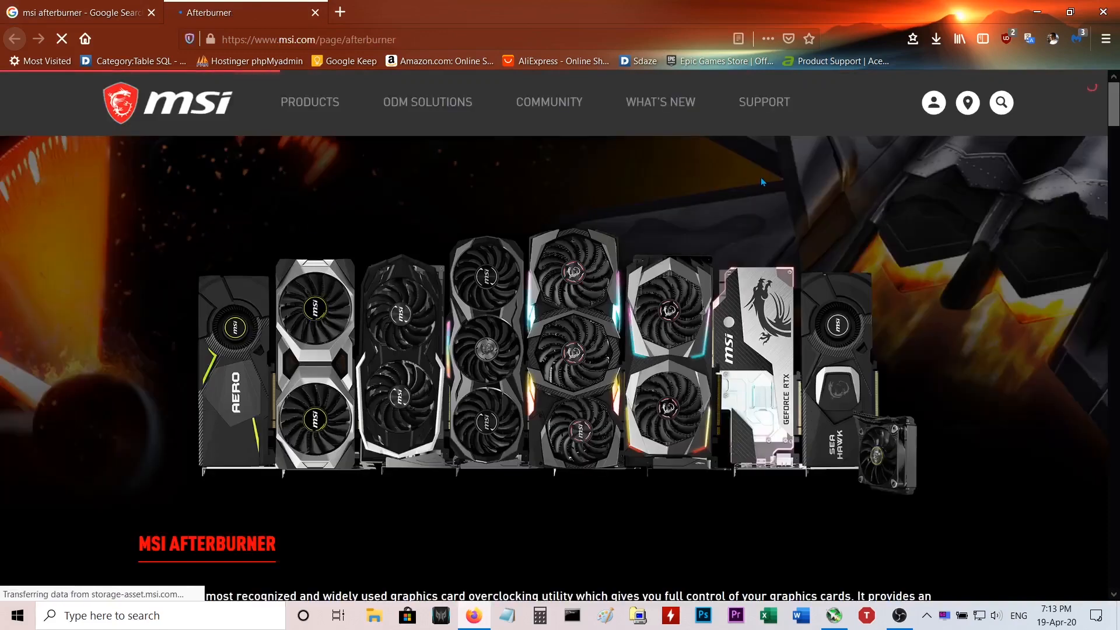
Scroll the msi.com Afterburner page from overclocking tools down to Kombustor and Predator.
scroll("down", 3)
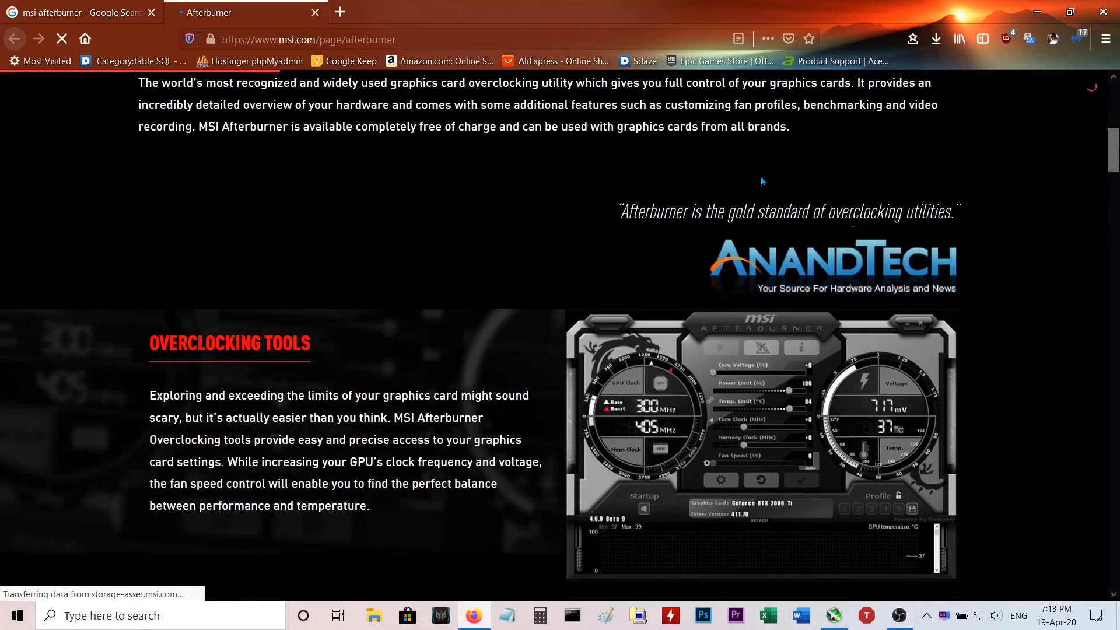
scroll("down", 3)
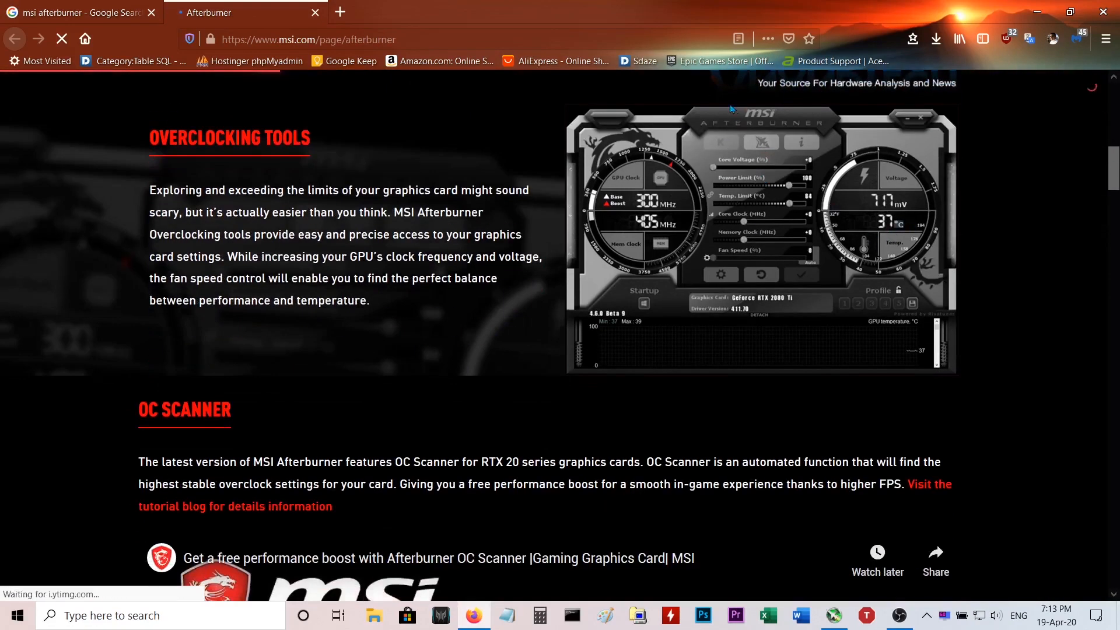
mouse_move(792, 144)
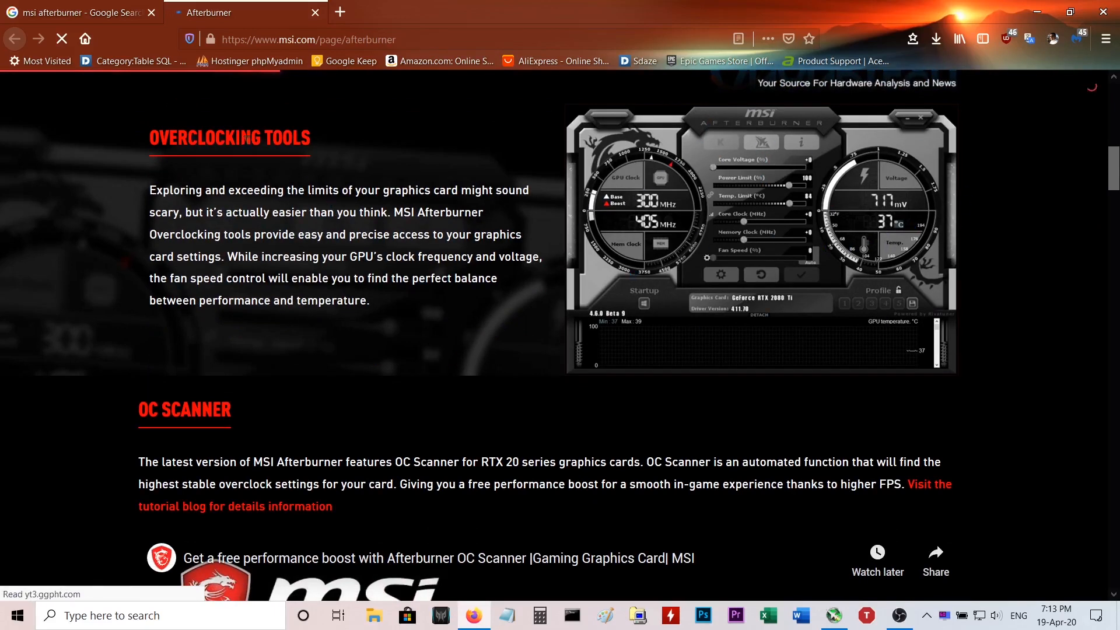
mouse_move(675, 255)
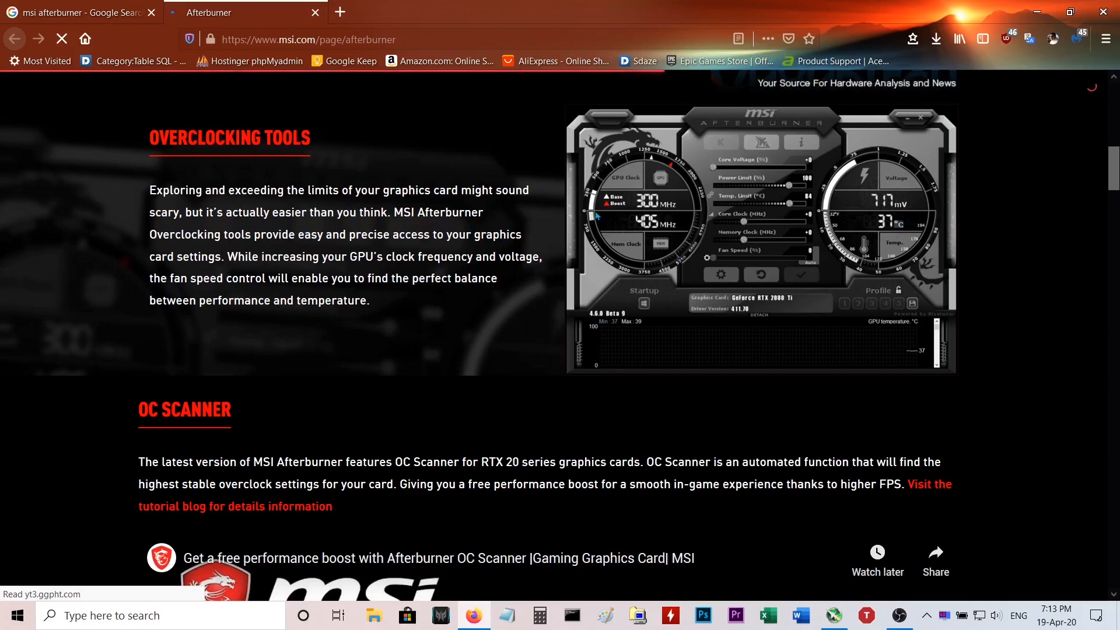
scroll("down", 3)
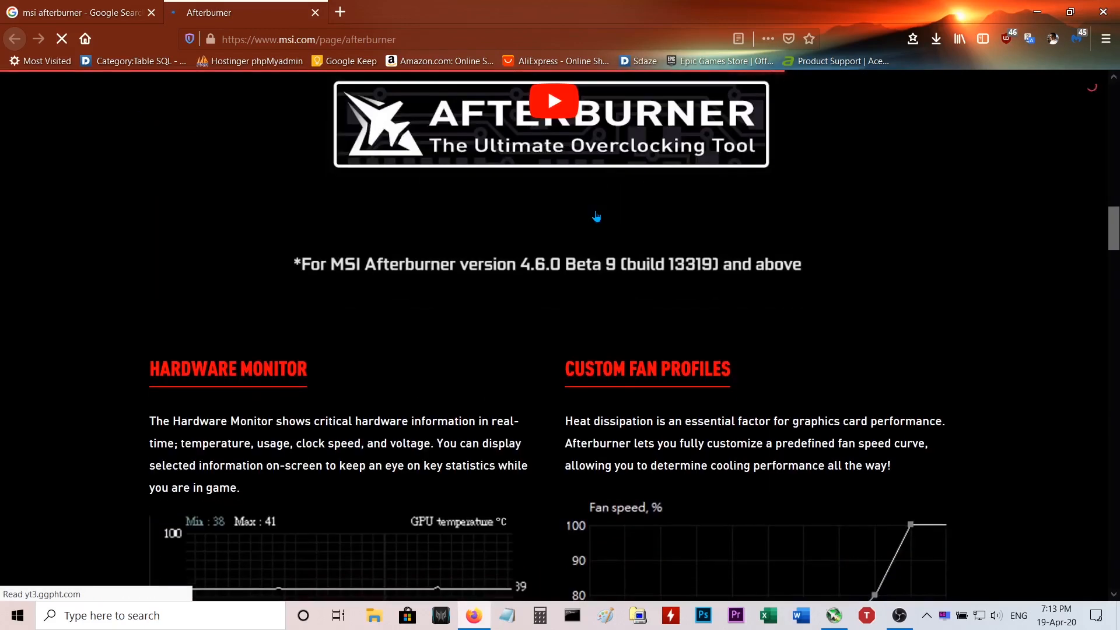
scroll("down", 3)
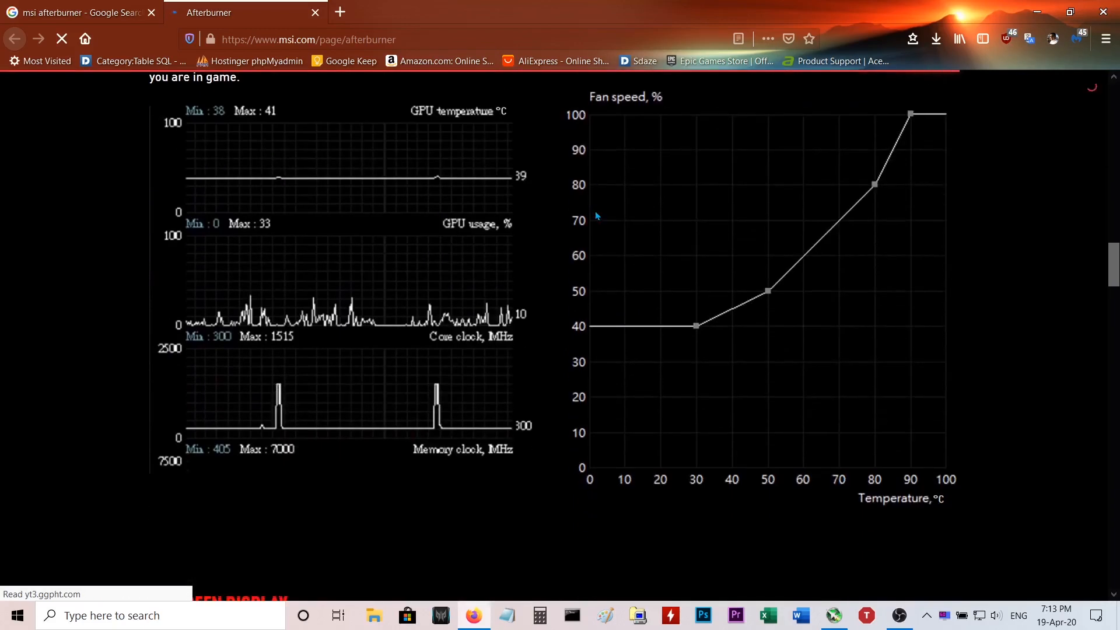
scroll("up", 3)
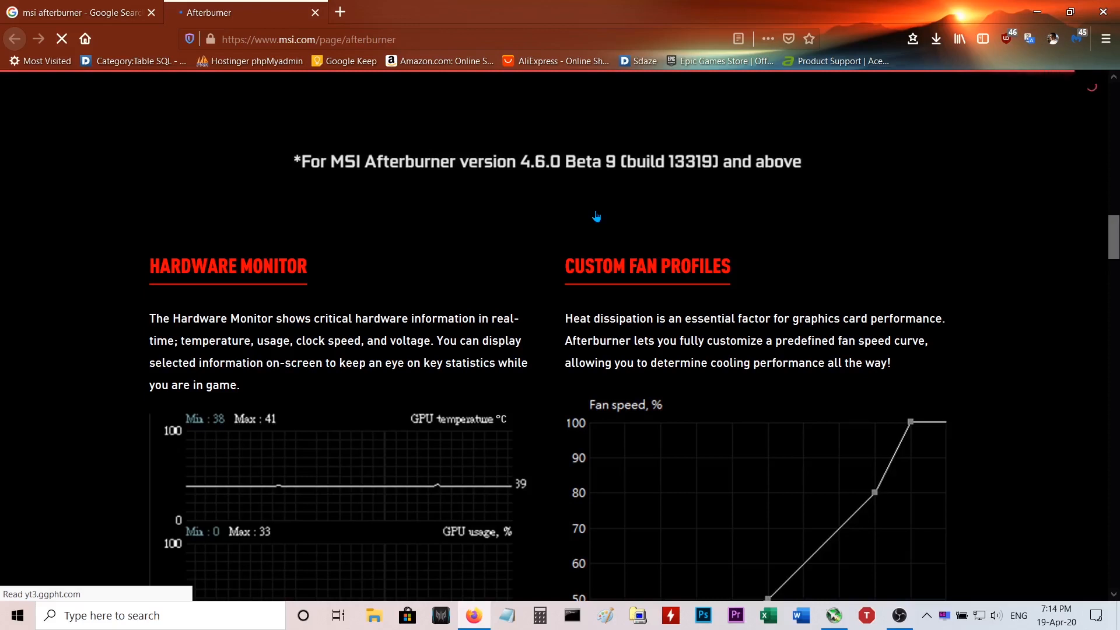
scroll("down", 3)
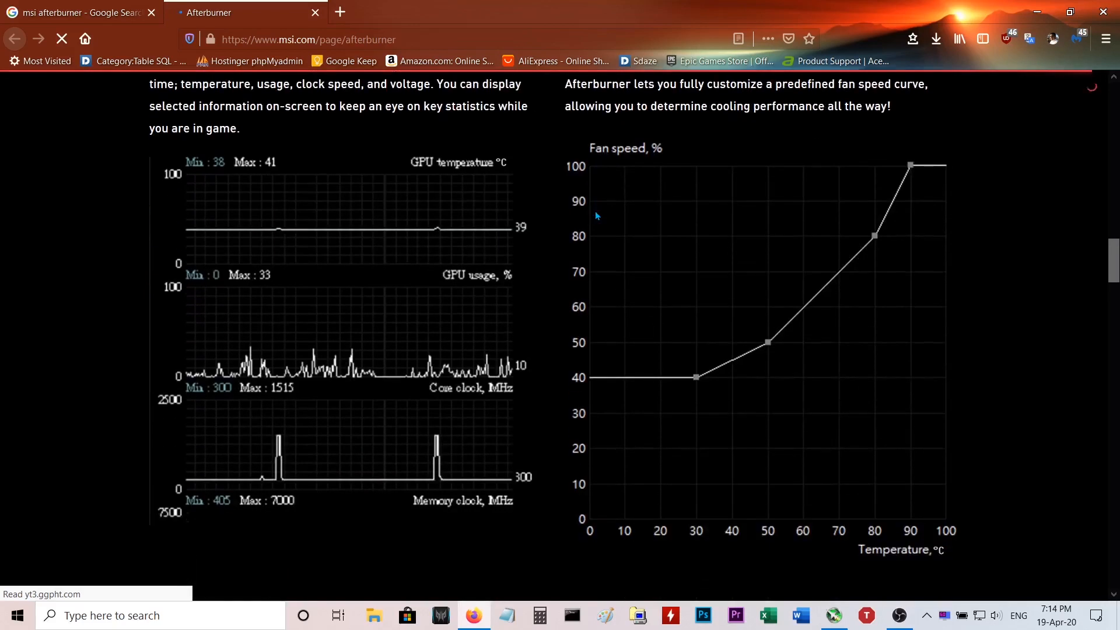
scroll("down", 3)
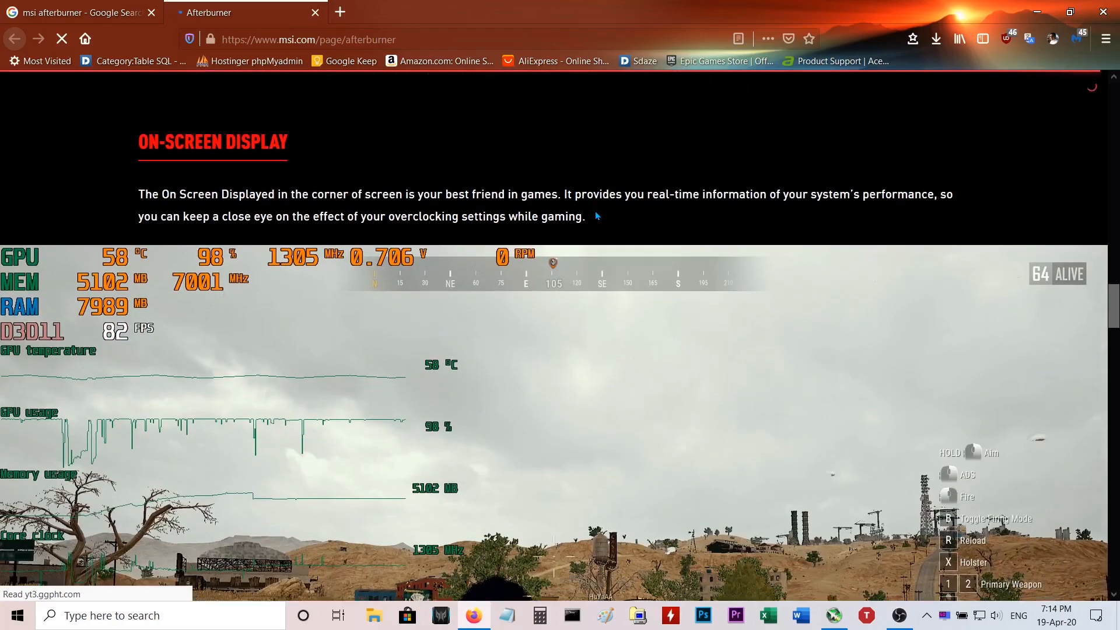
scroll("down", 3)
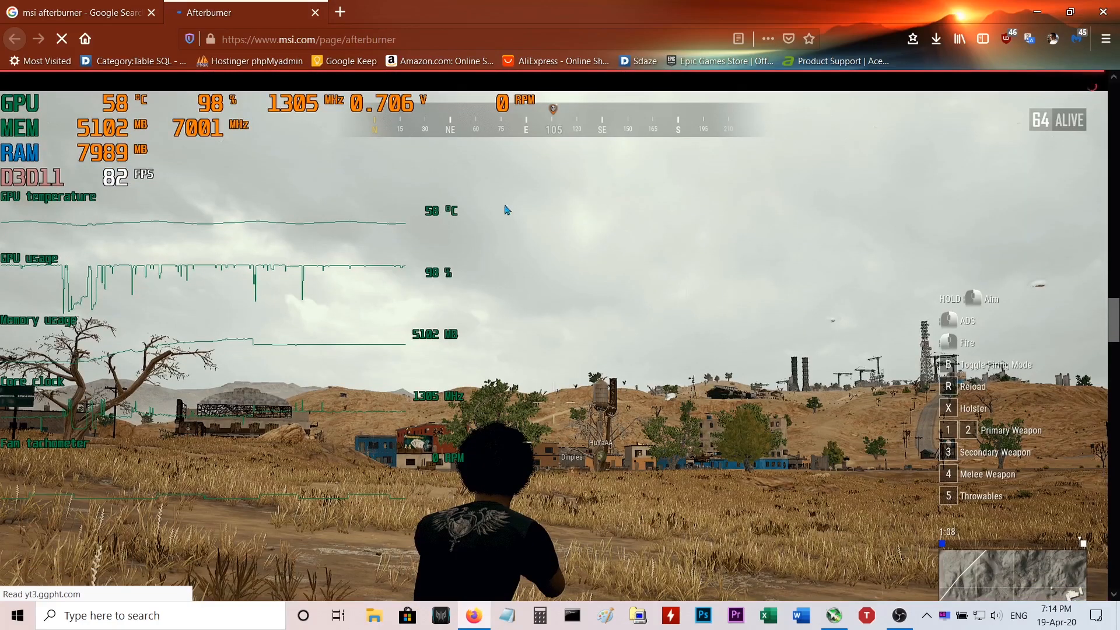
scroll("down", 3)
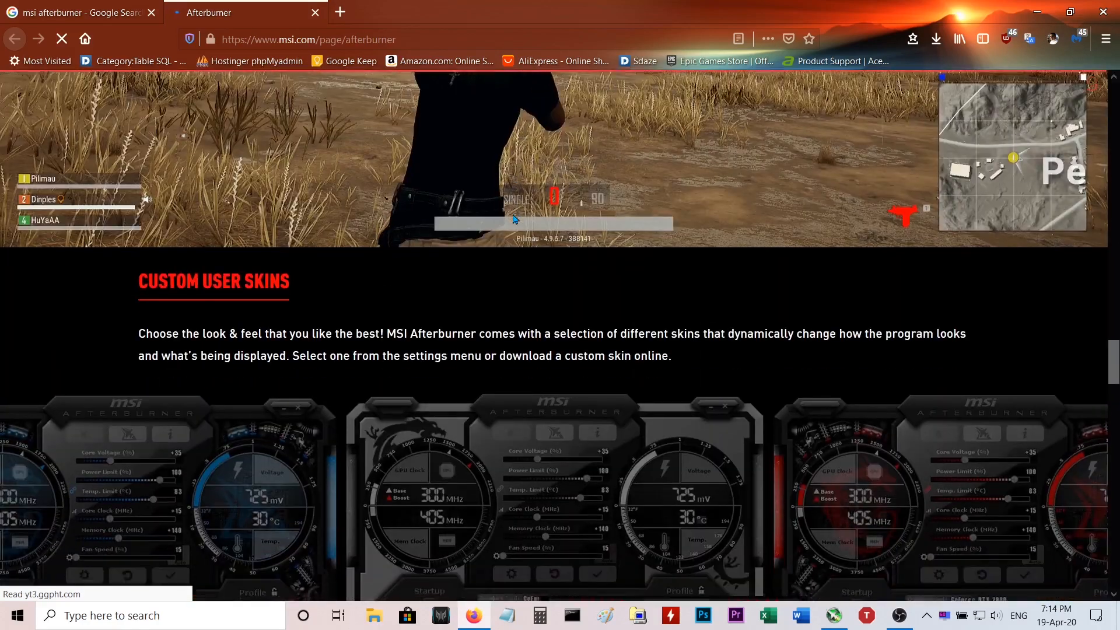
scroll("down", 3)
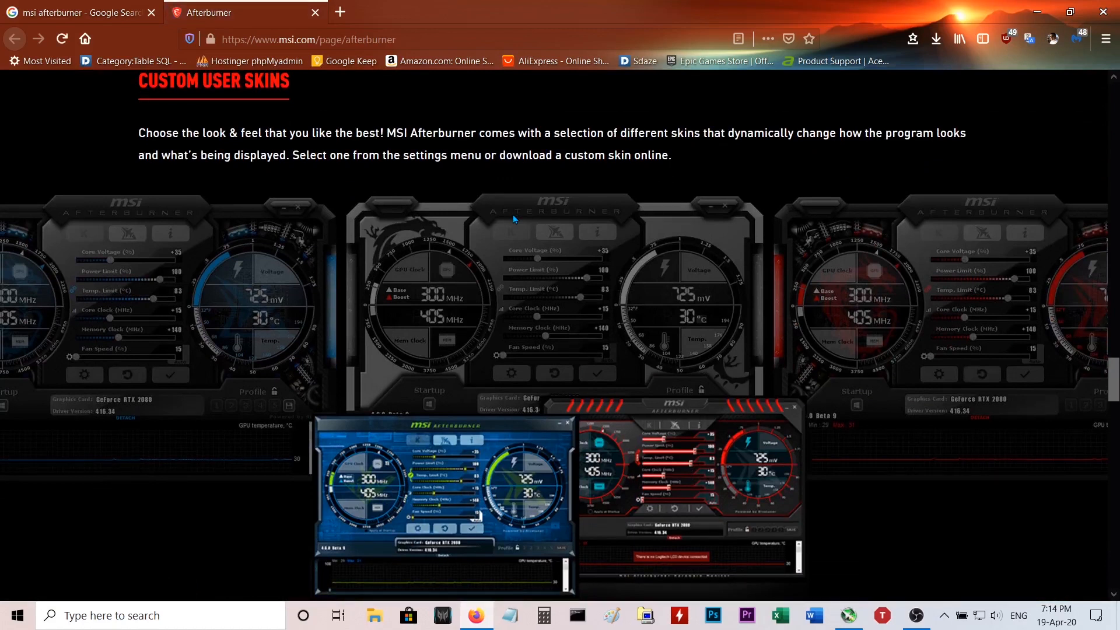
mouse_move(1055, 12)
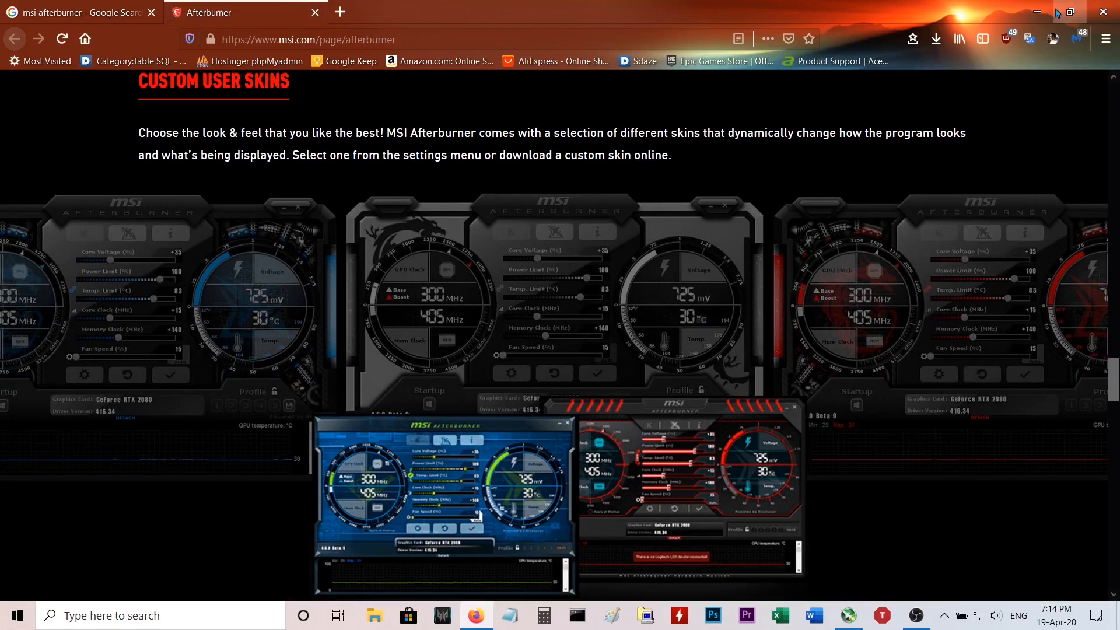
scroll("down", 3)
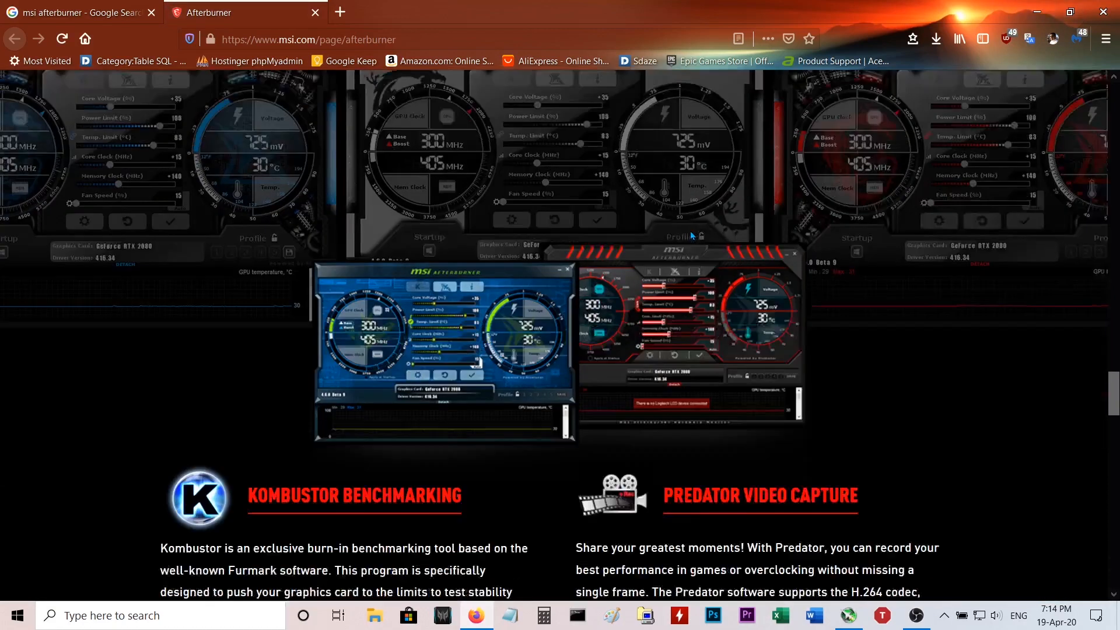
scroll("down", 3)
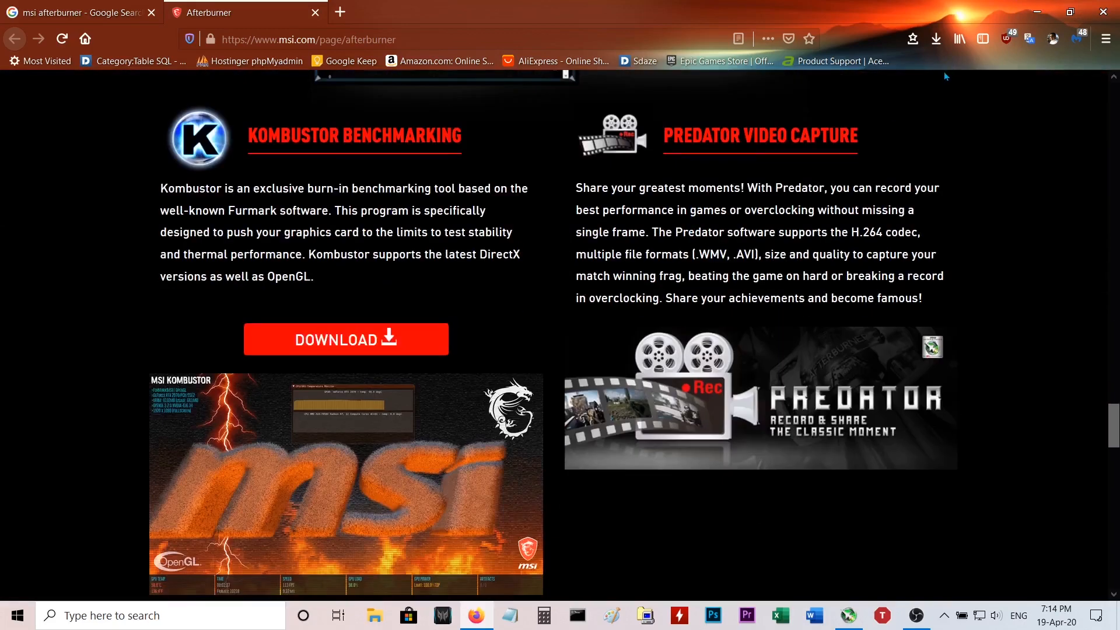
scroll("down", 3)
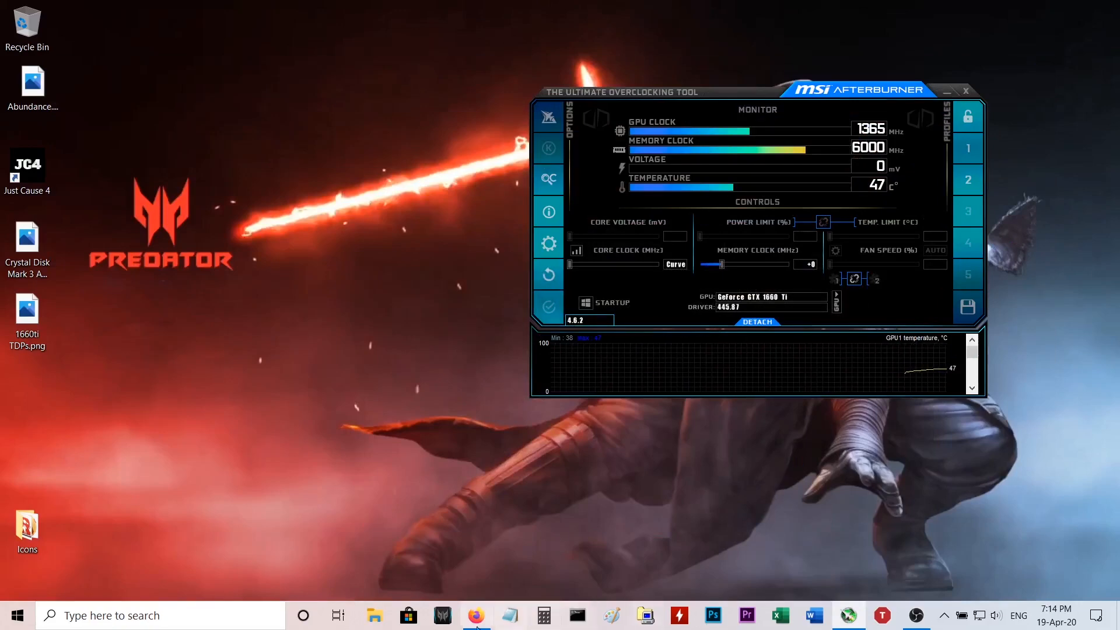
left_click(475, 615)
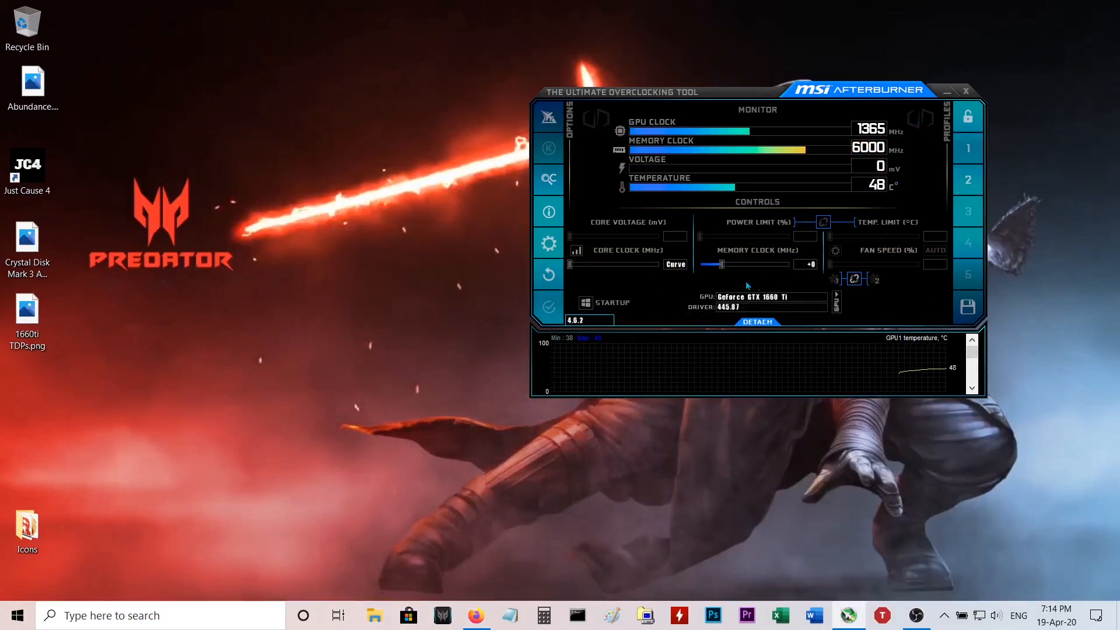
mouse_move(548, 245)
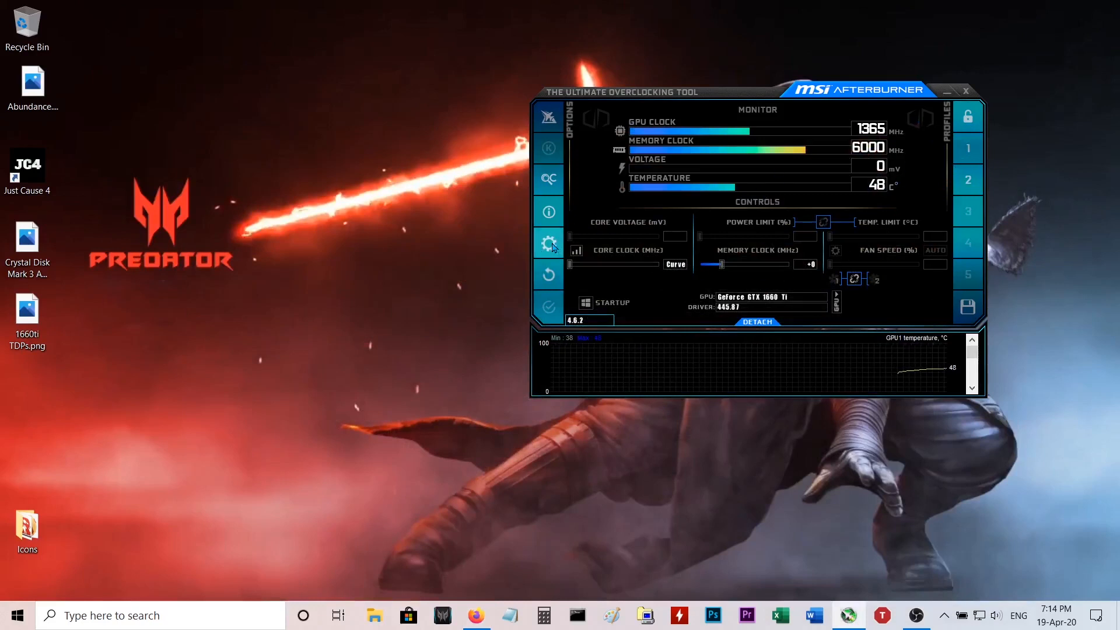
Open Afterburner's properties and page through the tabs toward the User Interface settings.
left_click(548, 245)
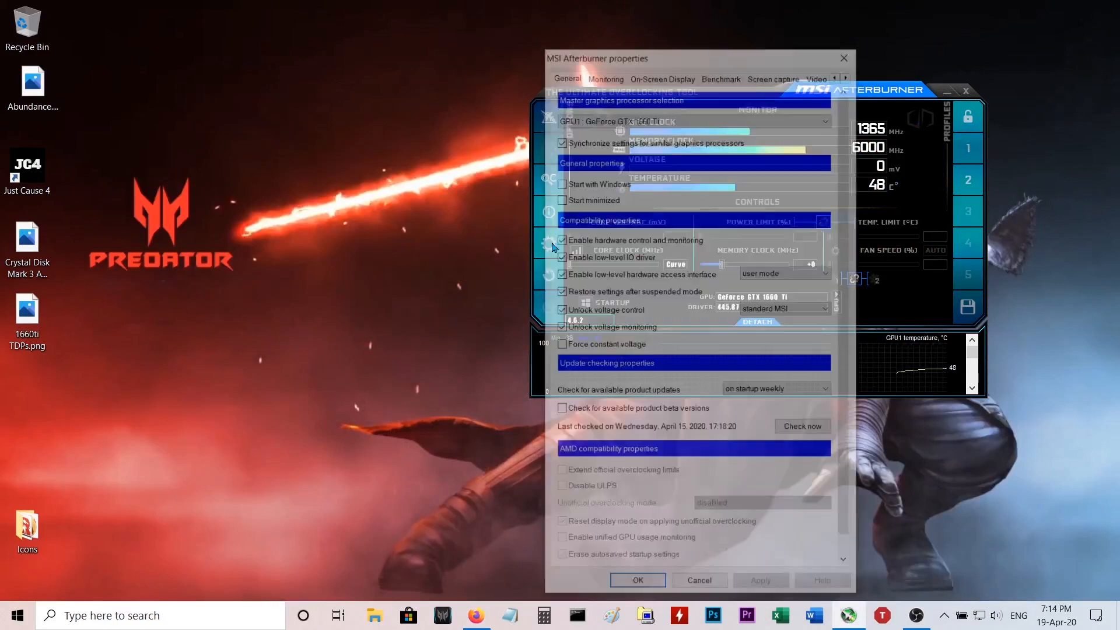
left_click(849, 73)
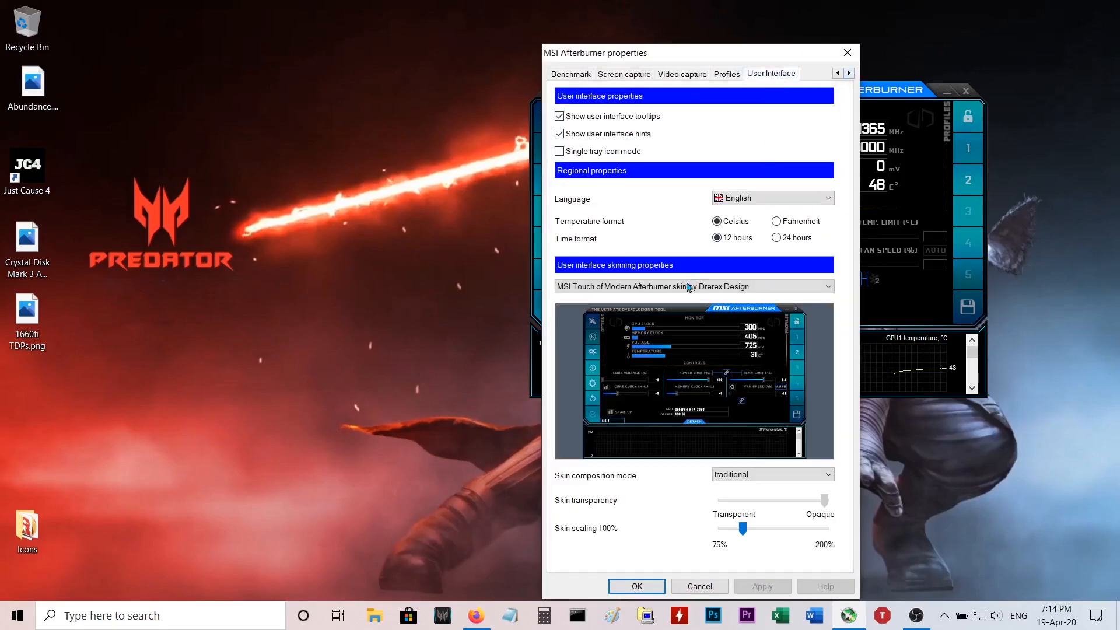
left_click(828, 286)
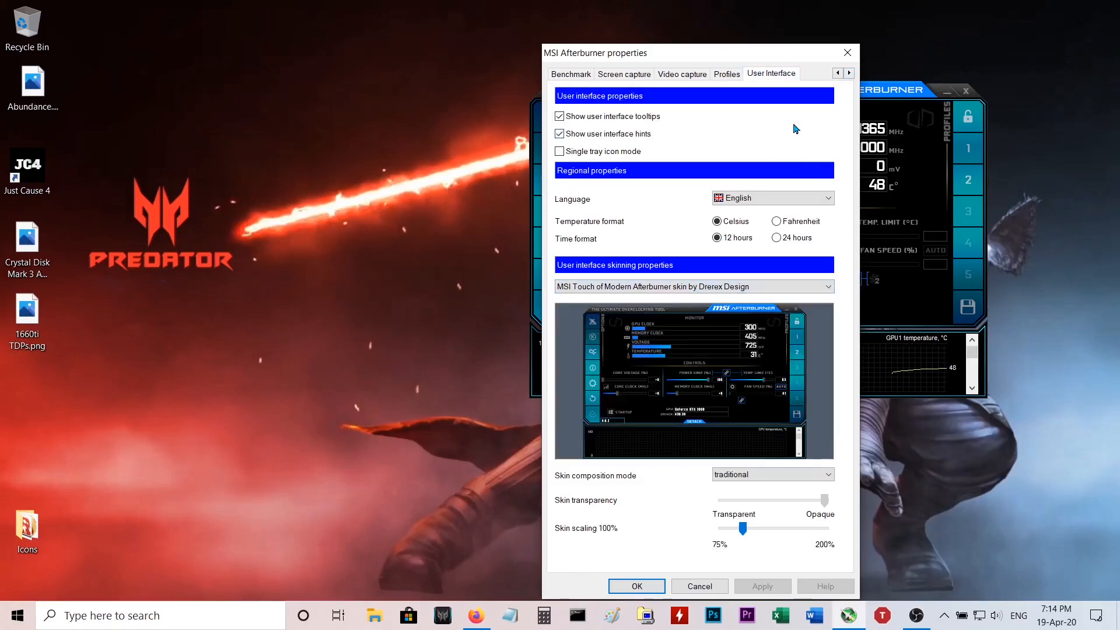
mouse_move(664, 106)
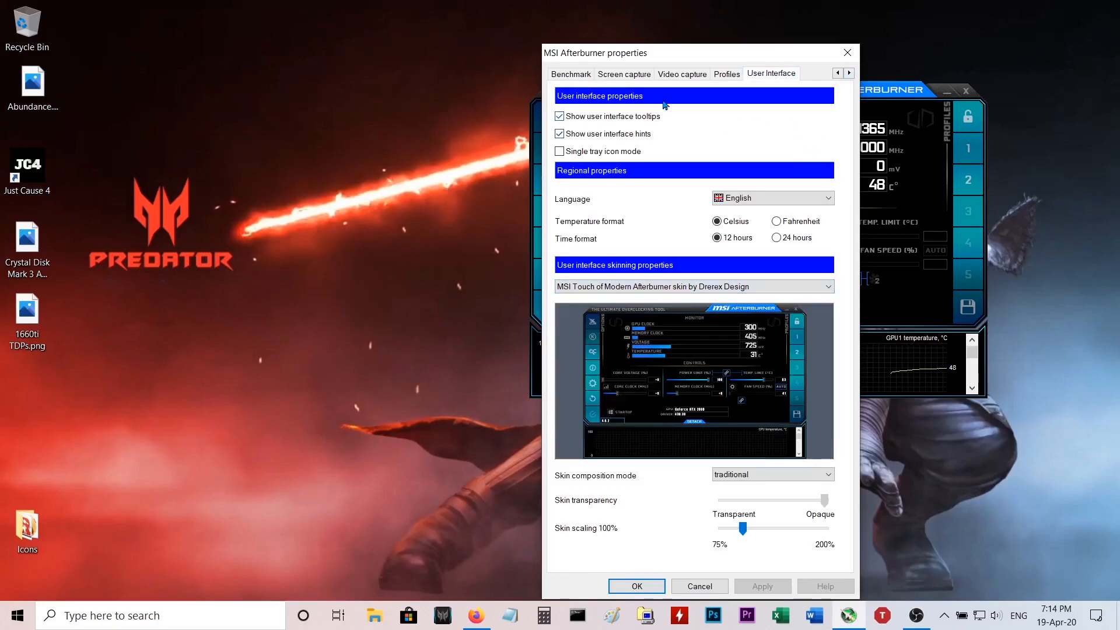
left_click(570, 73)
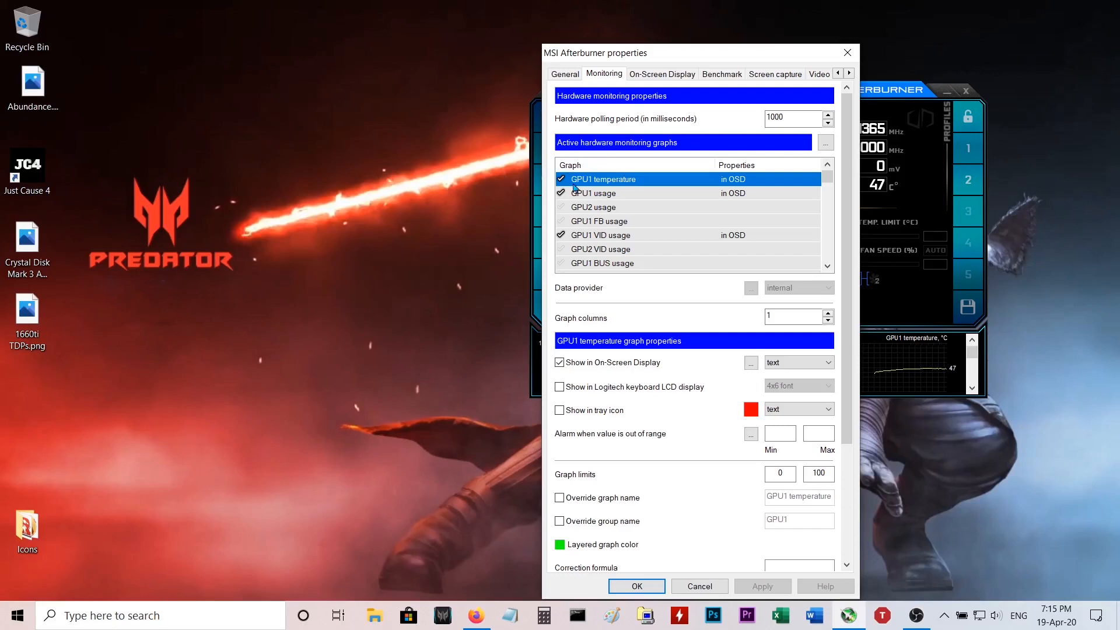
mouse_move(592, 207)
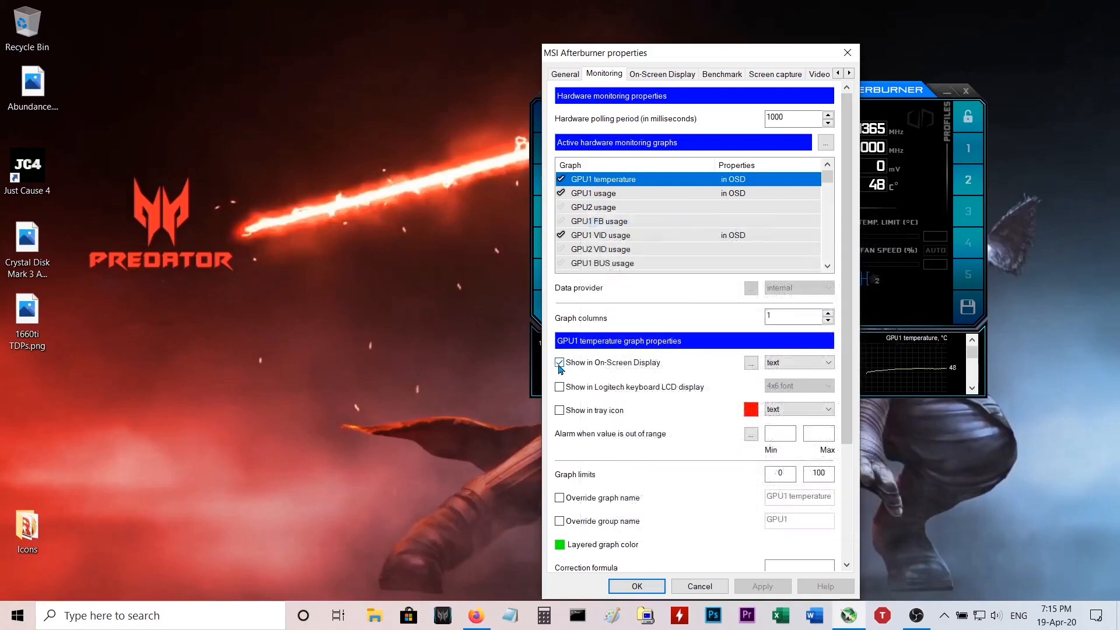
Show GPU1 temperature on-screen, review the monitored graphs list, and close properties with OK.
left_click(560, 362)
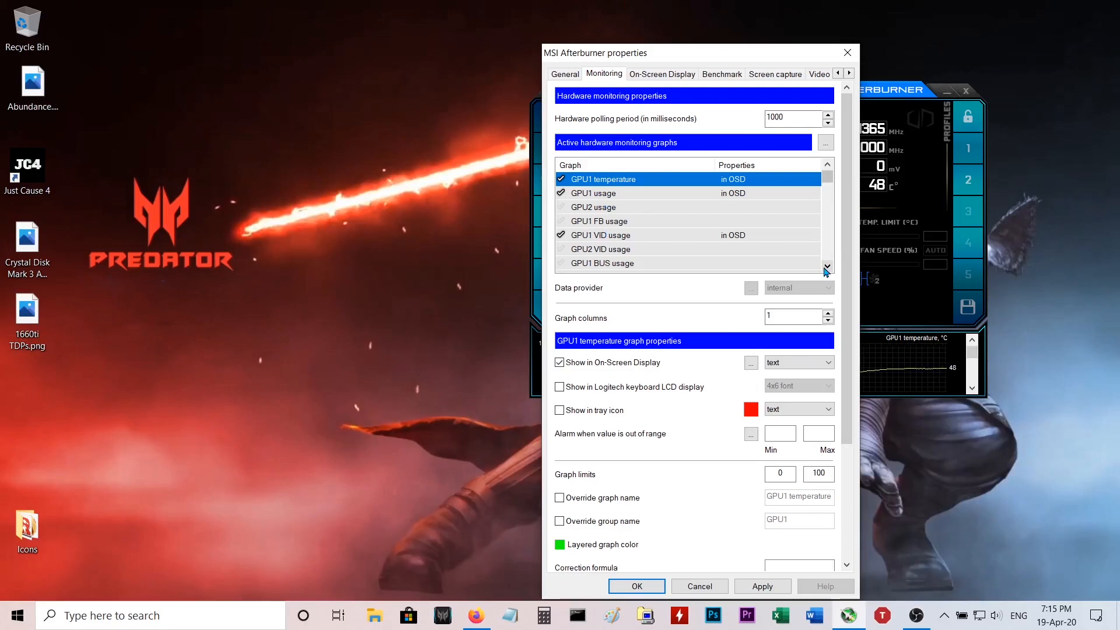
mouse_move(663, 297)
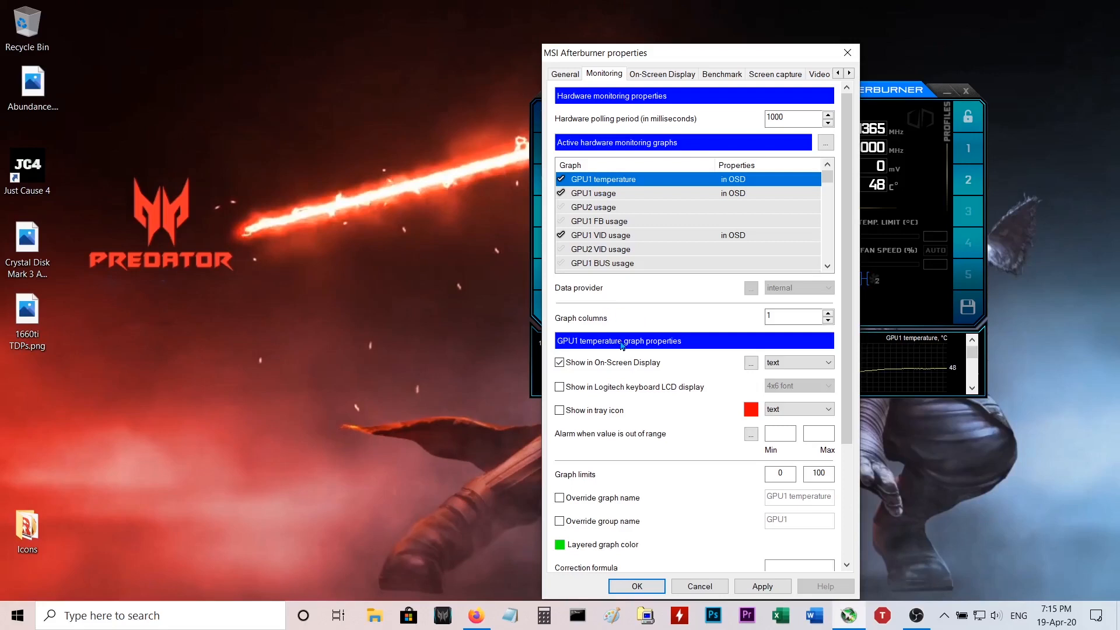
mouse_move(630, 322)
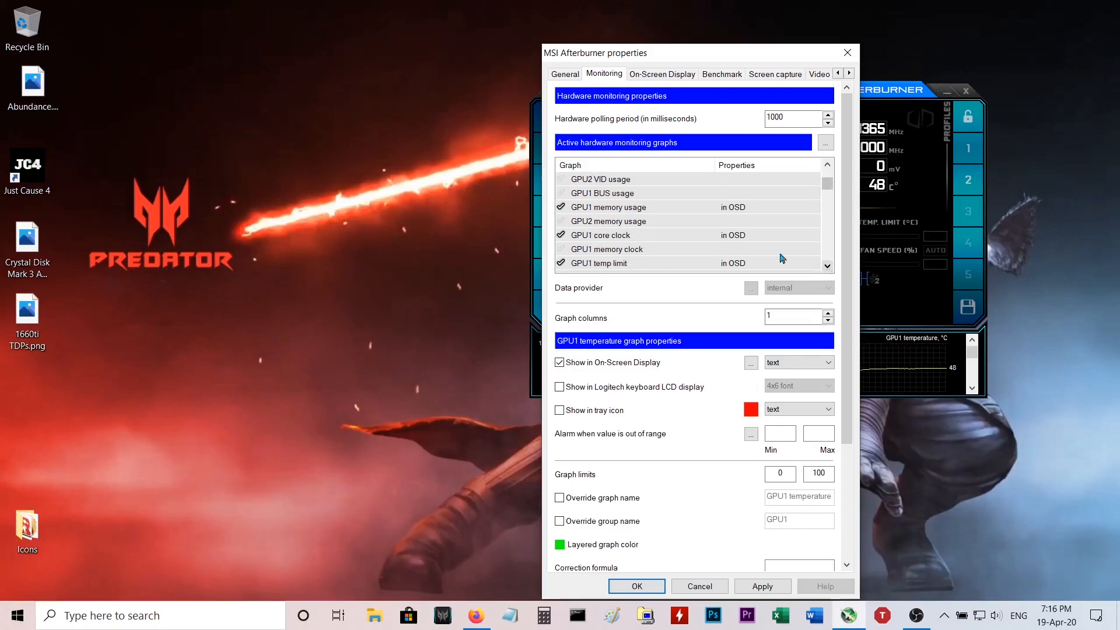
mouse_move(730, 239)
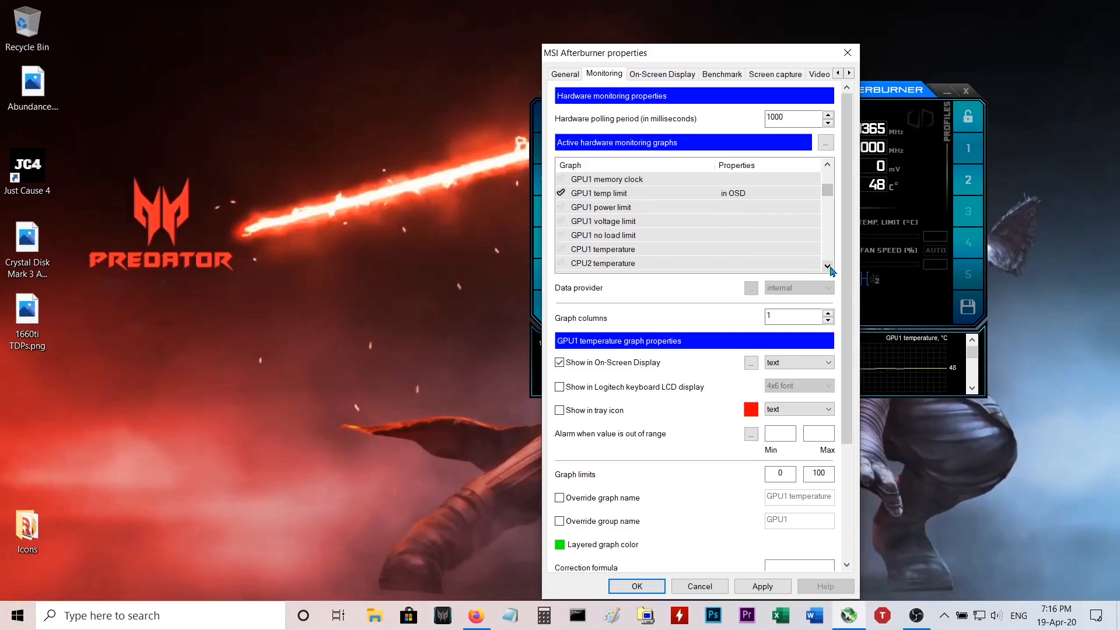
scroll("down", 3)
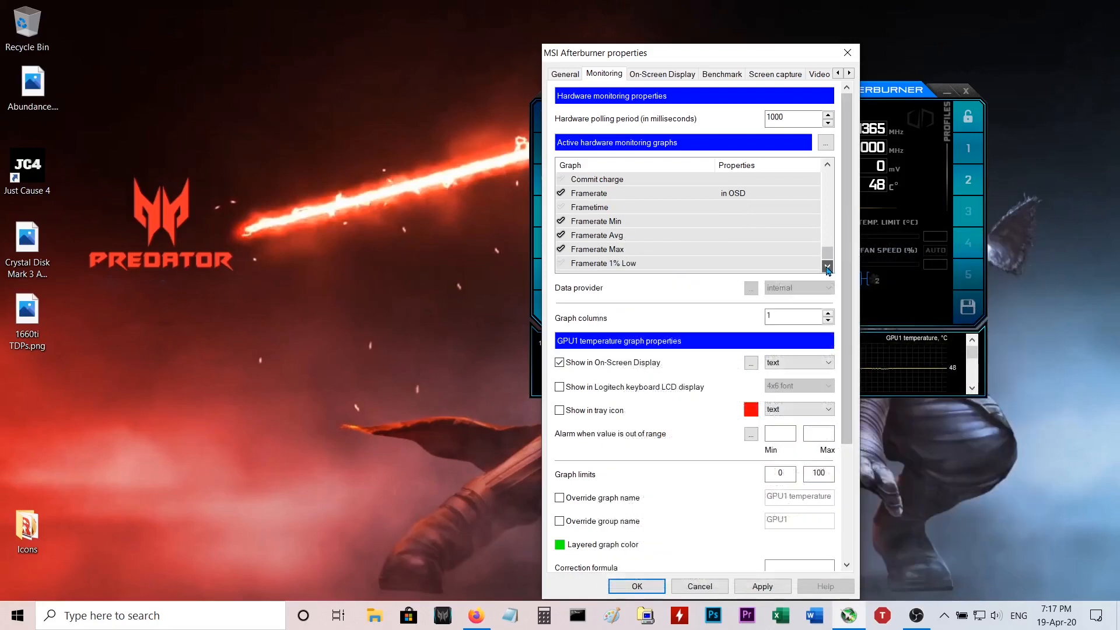
left_click(827, 266)
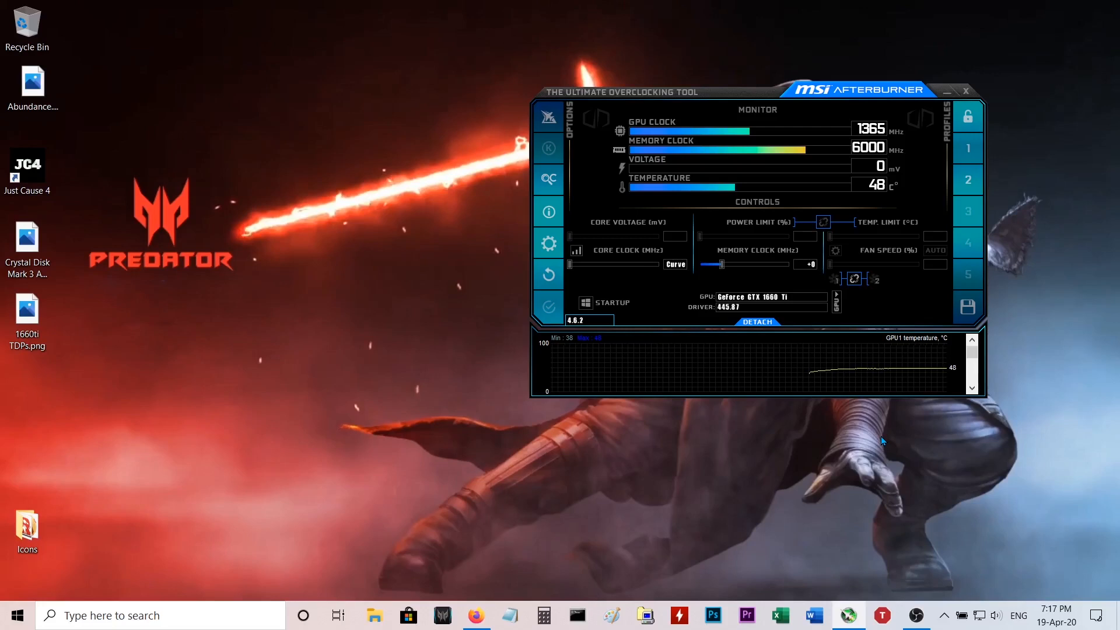
mouse_move(1114, 262)
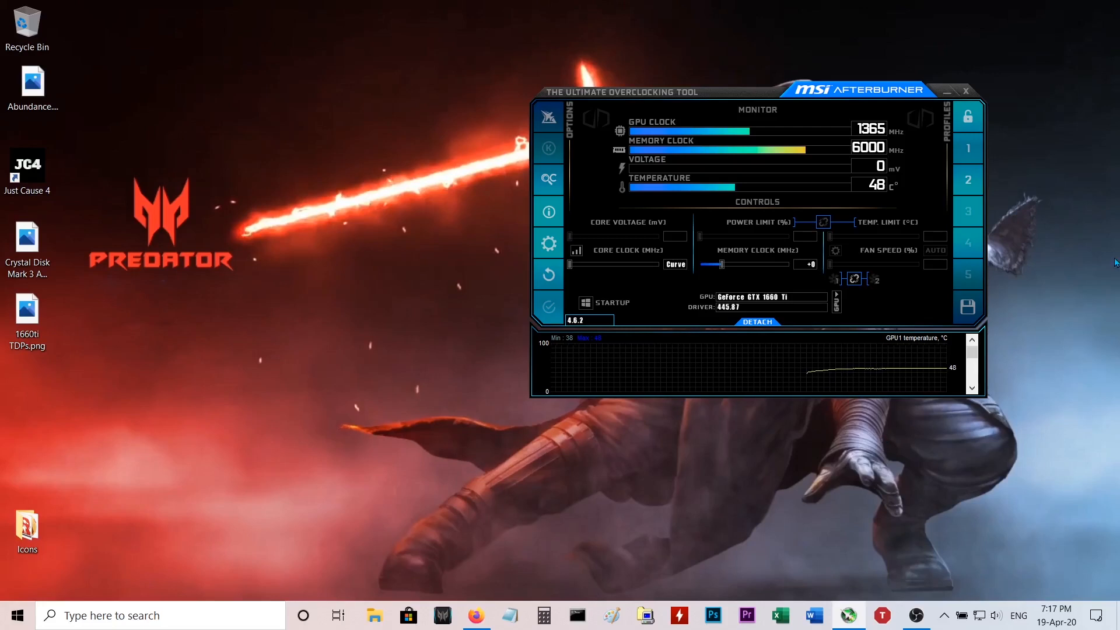
mouse_move(1023, 182)
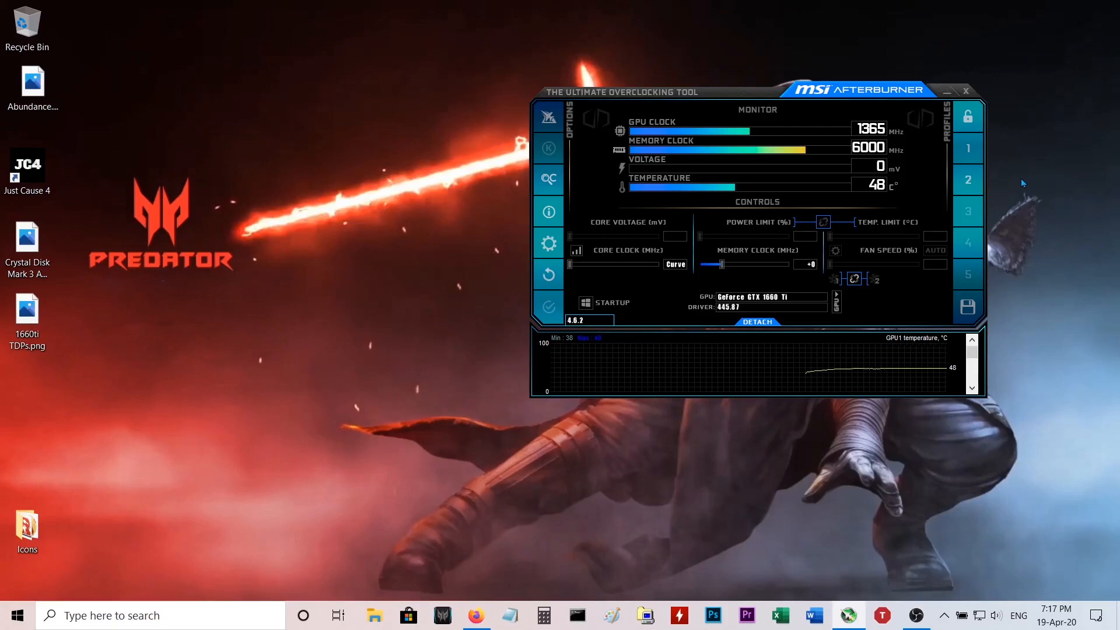
mouse_move(983, 279)
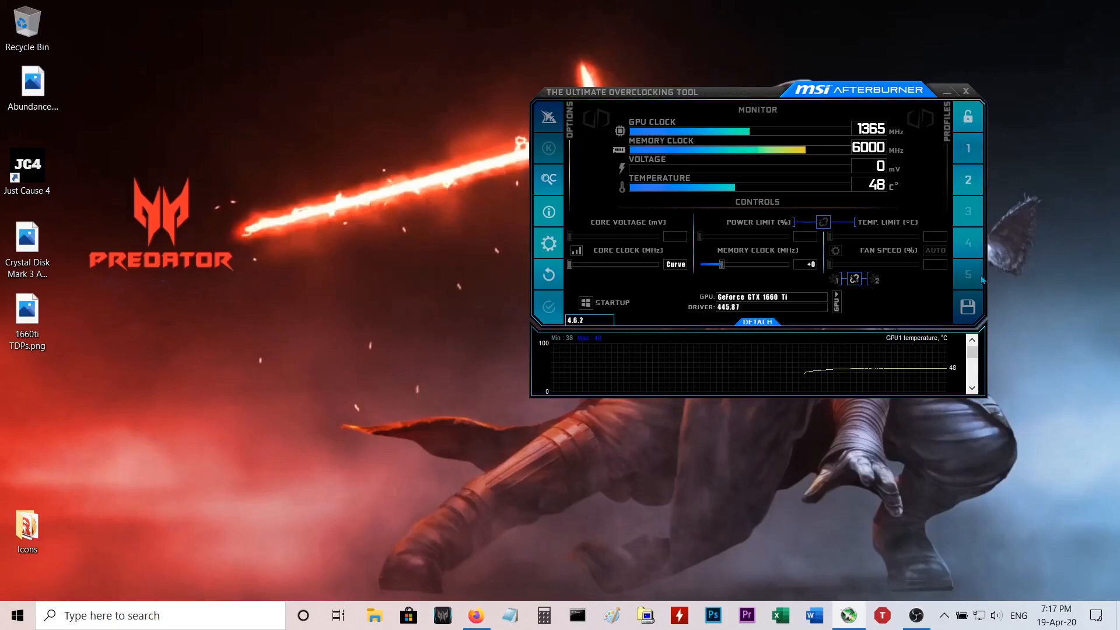
mouse_move(1079, 289)
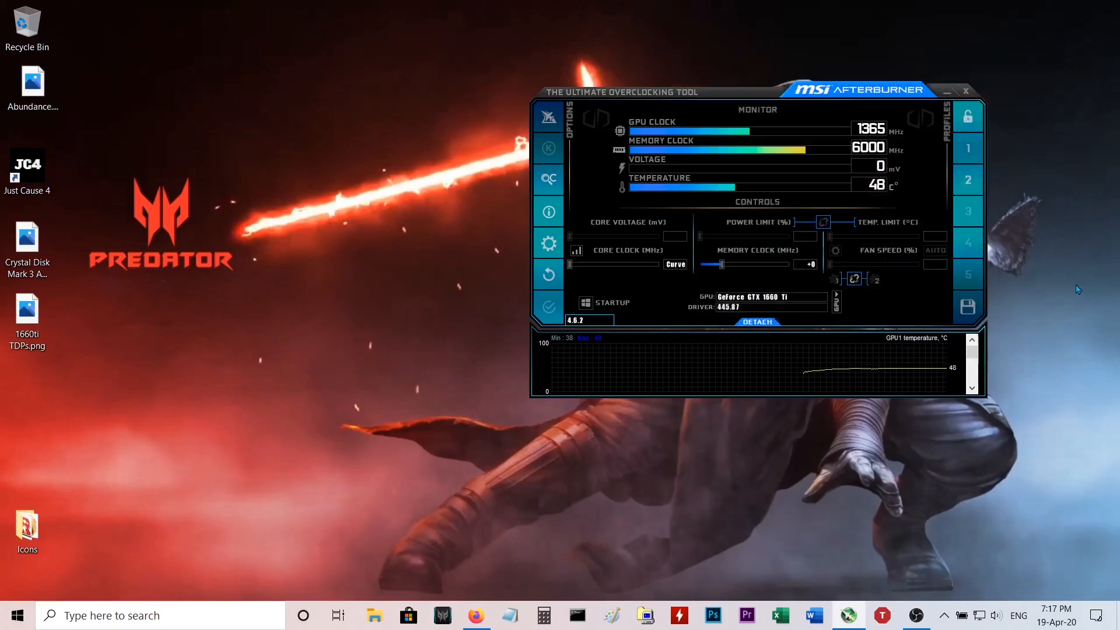
Load profile slot 1 and open the GTX 1660 Ti voltage/frequency curve editor.
left_click(968, 179)
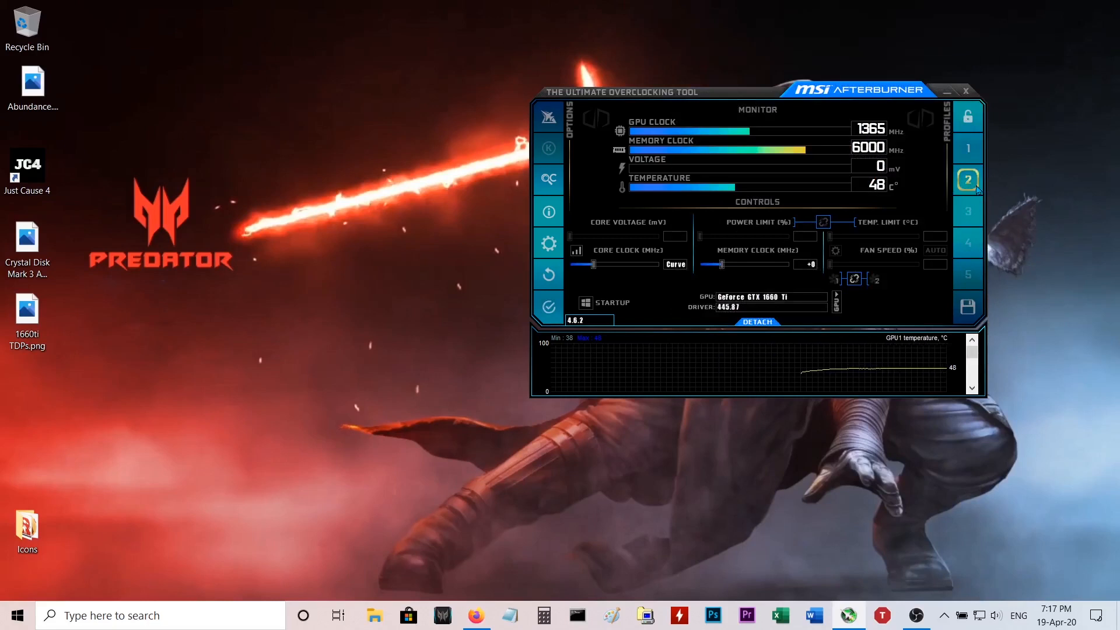
left_click(967, 147)
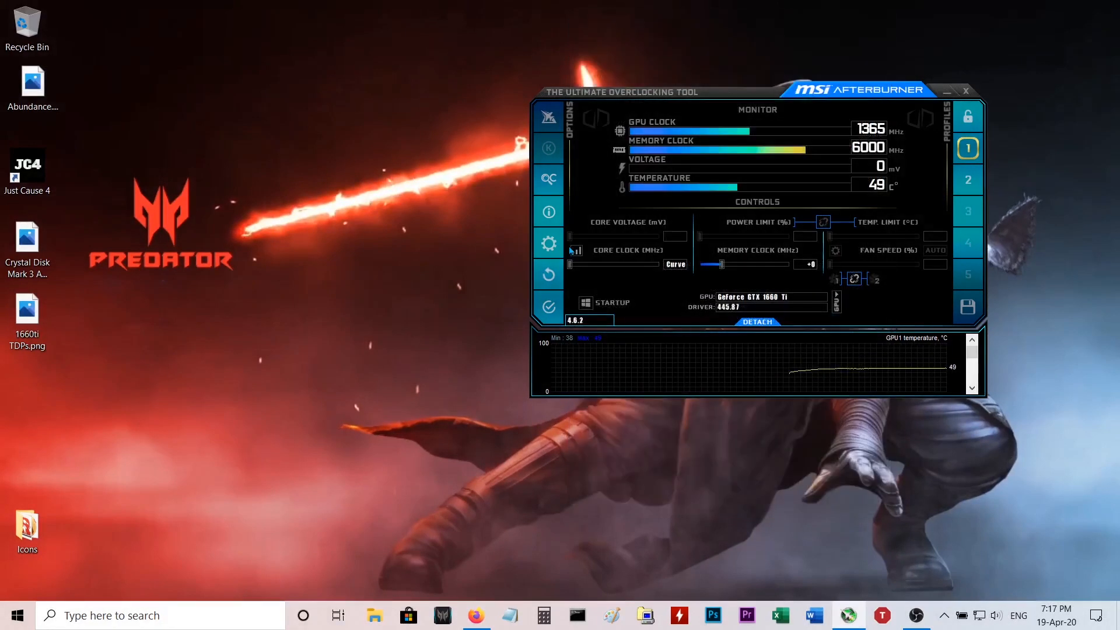
left_click(674, 264)
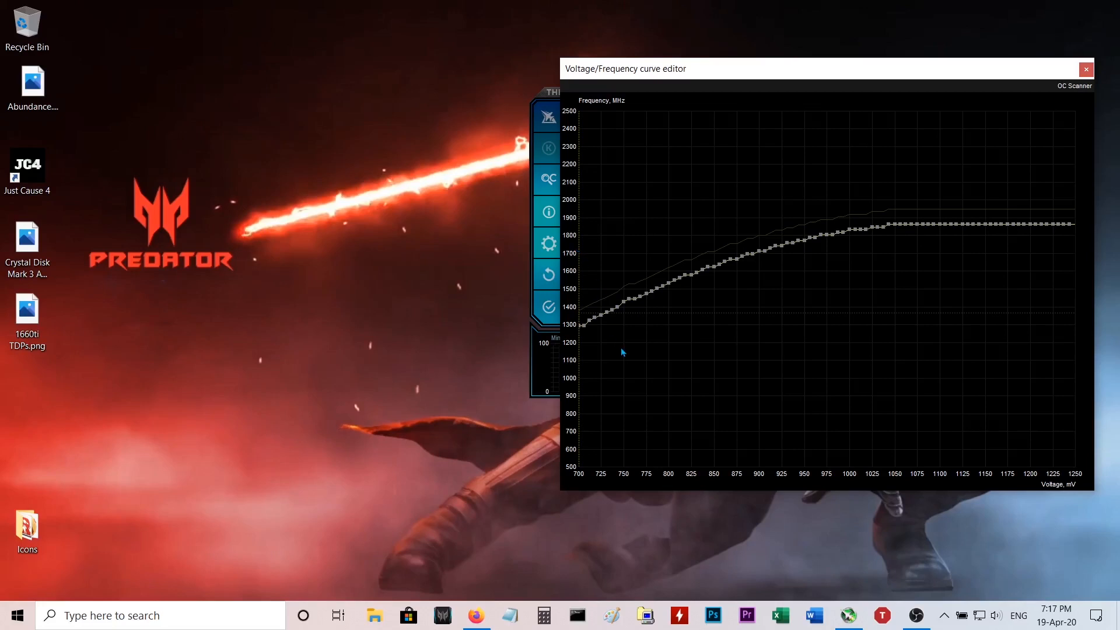
mouse_move(568, 325)
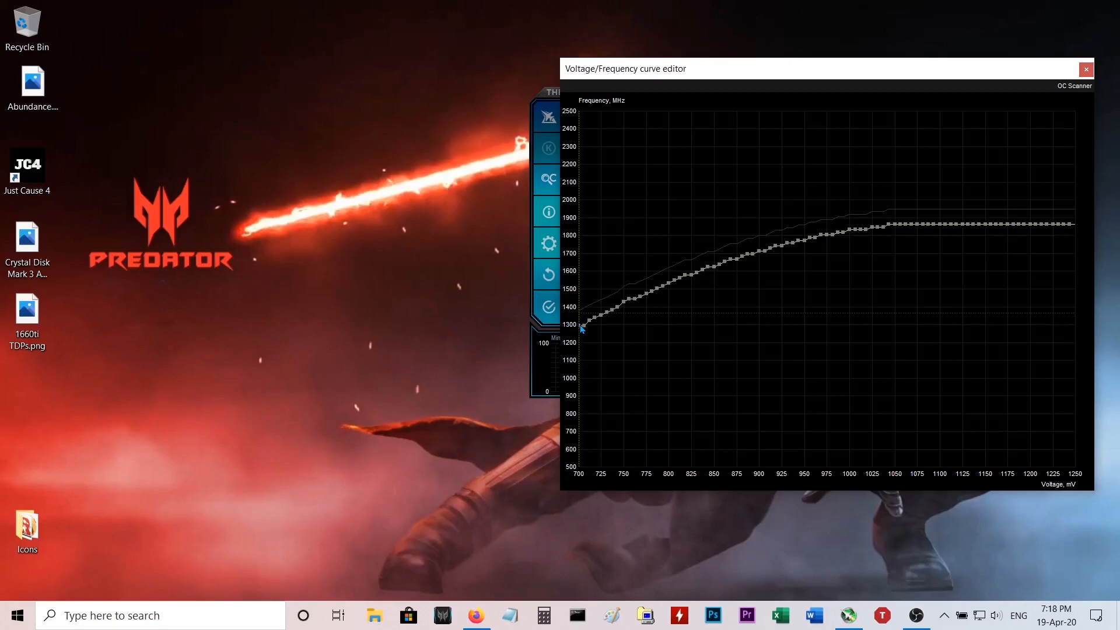
mouse_move(595, 326)
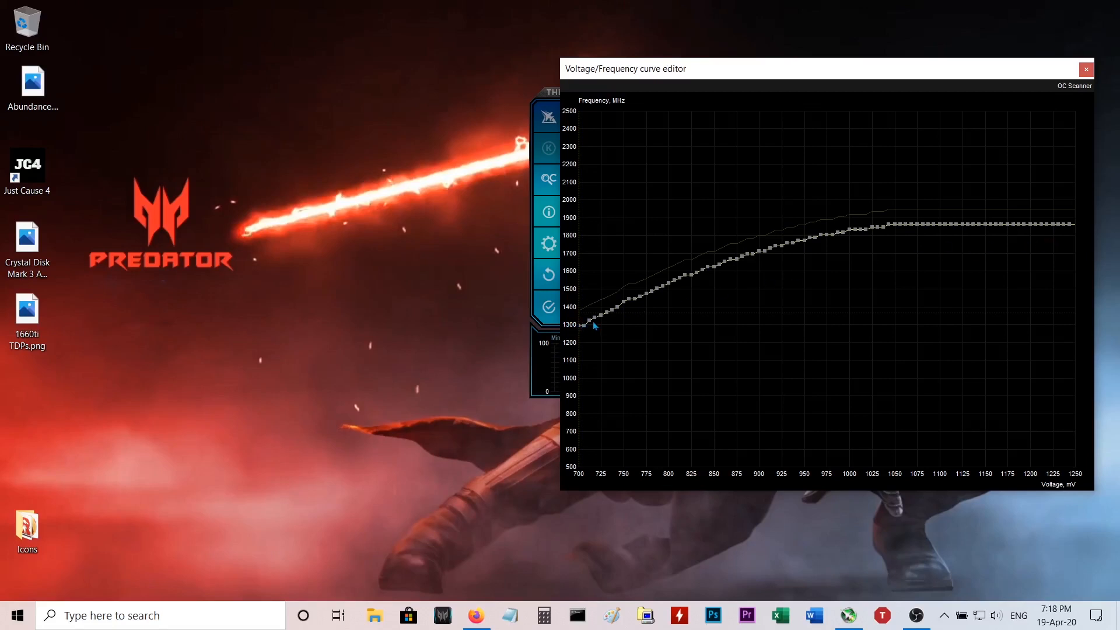
mouse_move(433, 162)
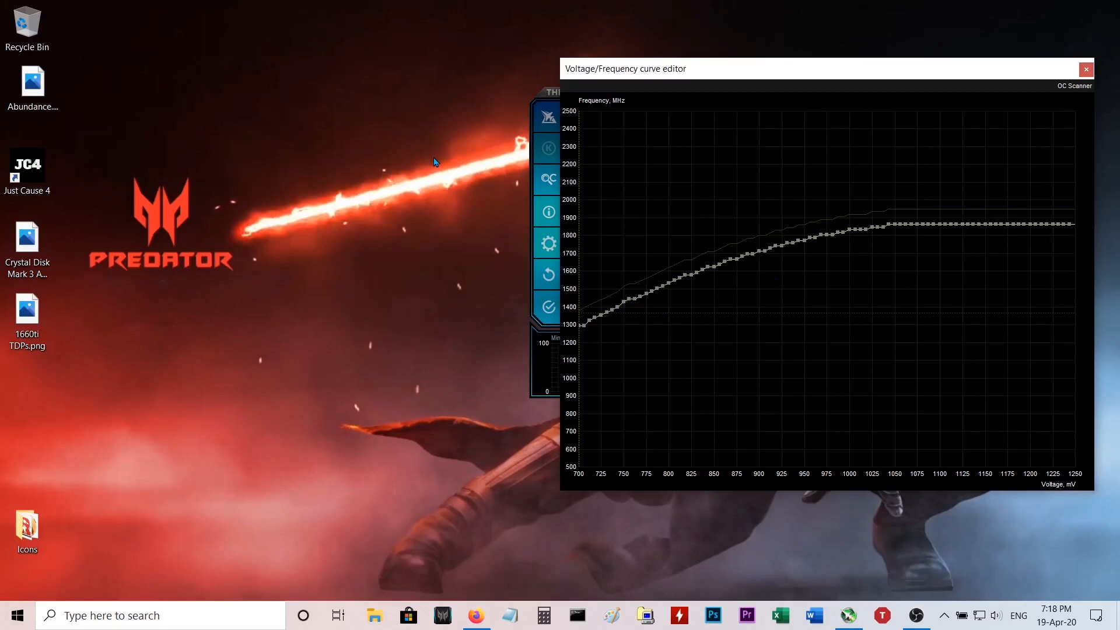
mouse_move(1021, 265)
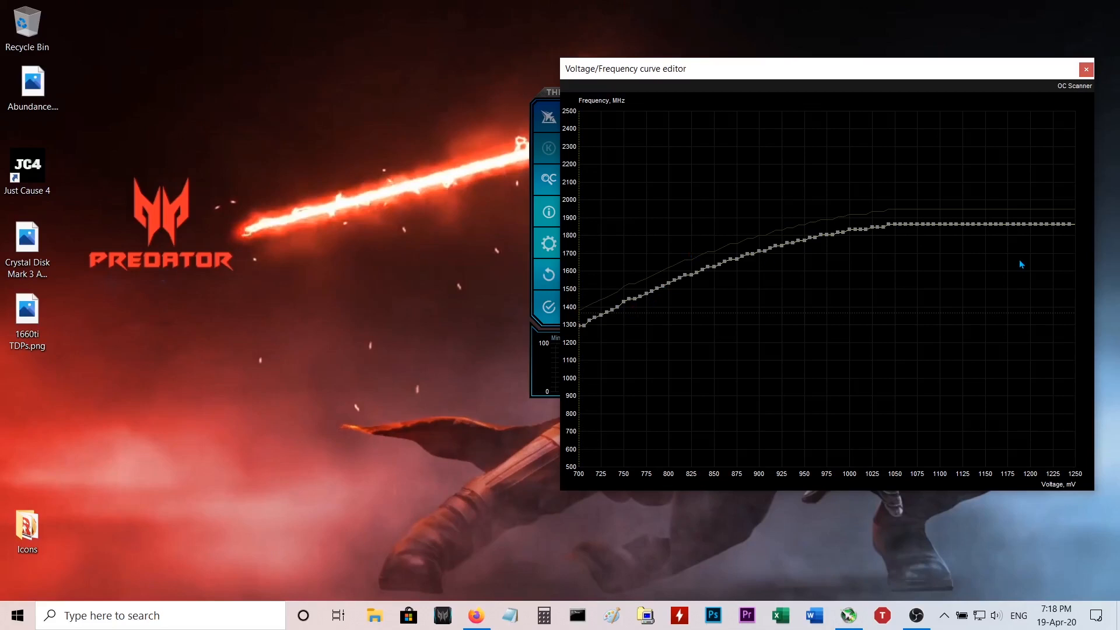
mouse_move(610, 339)
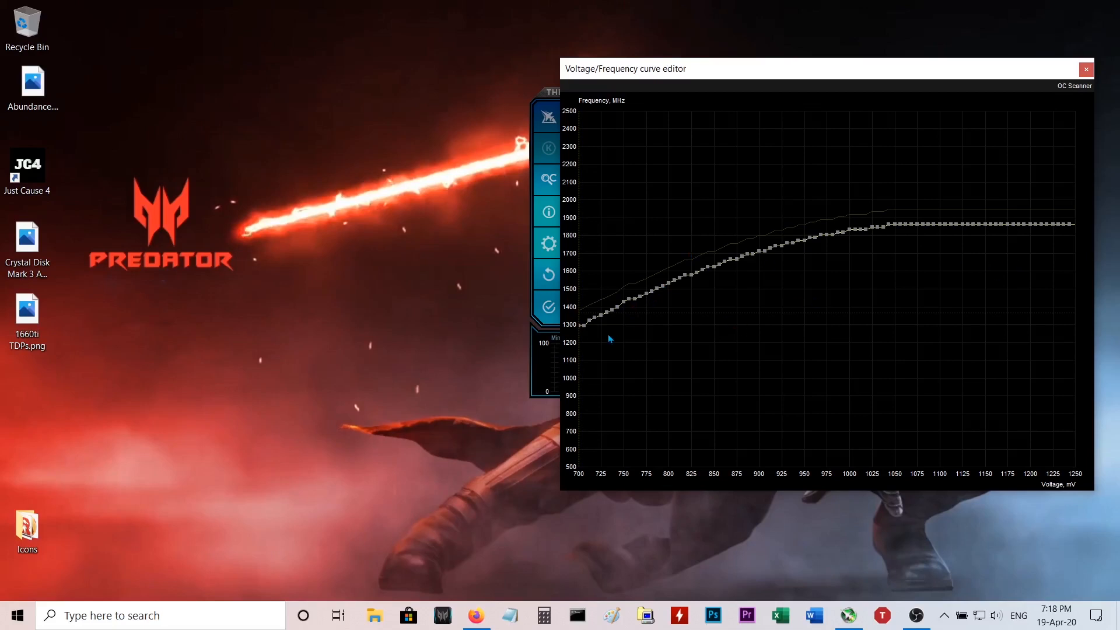
mouse_move(607, 115)
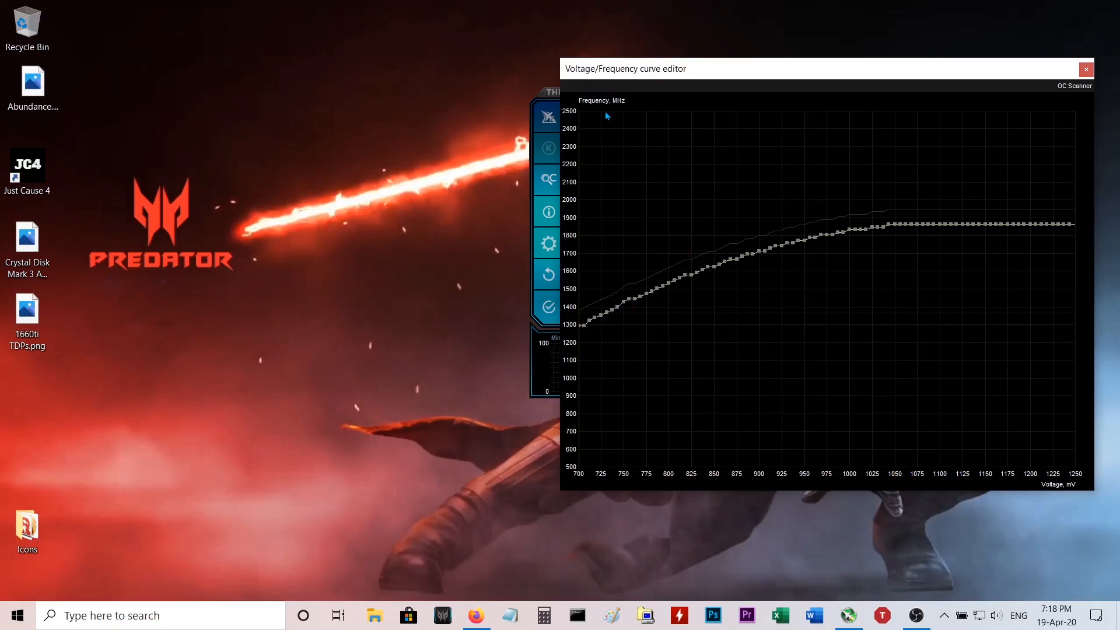
mouse_move(578, 325)
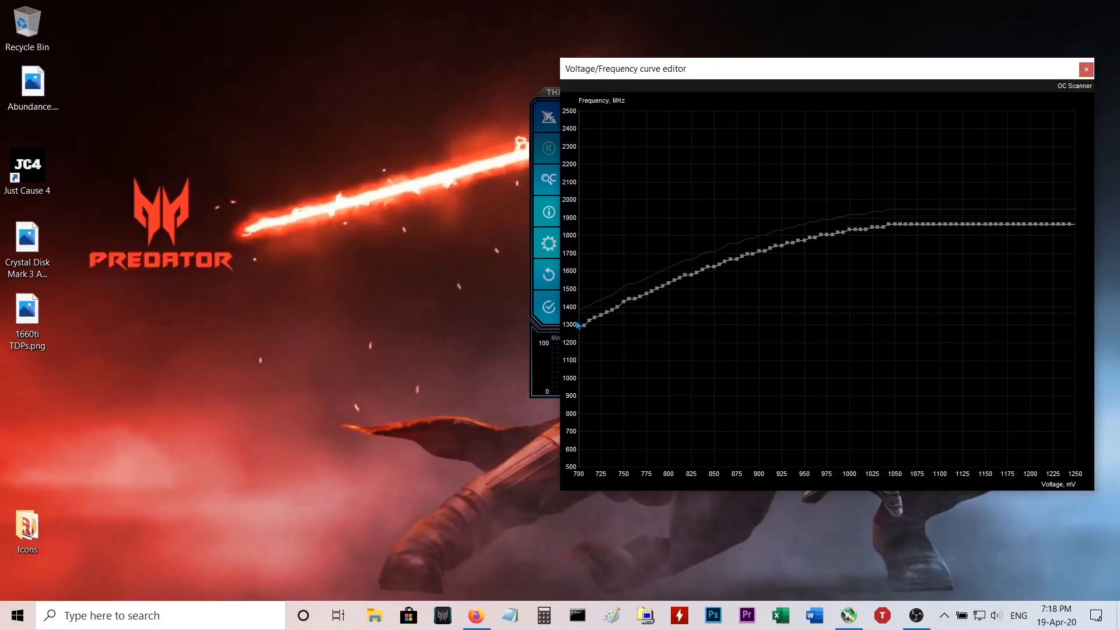
mouse_move(1060, 235)
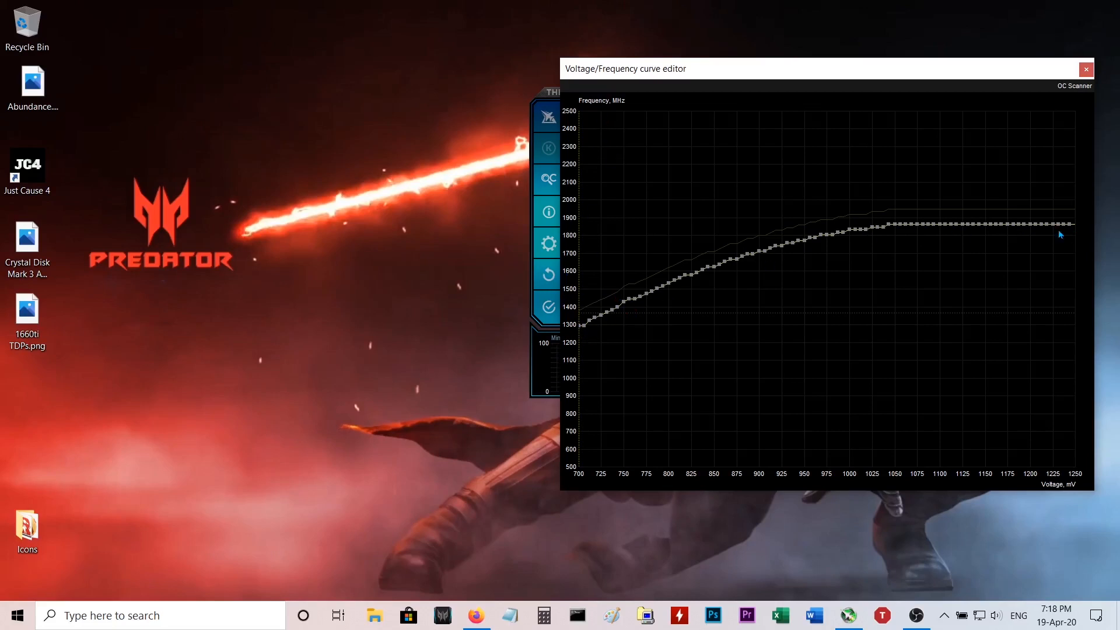
mouse_move(1081, 231)
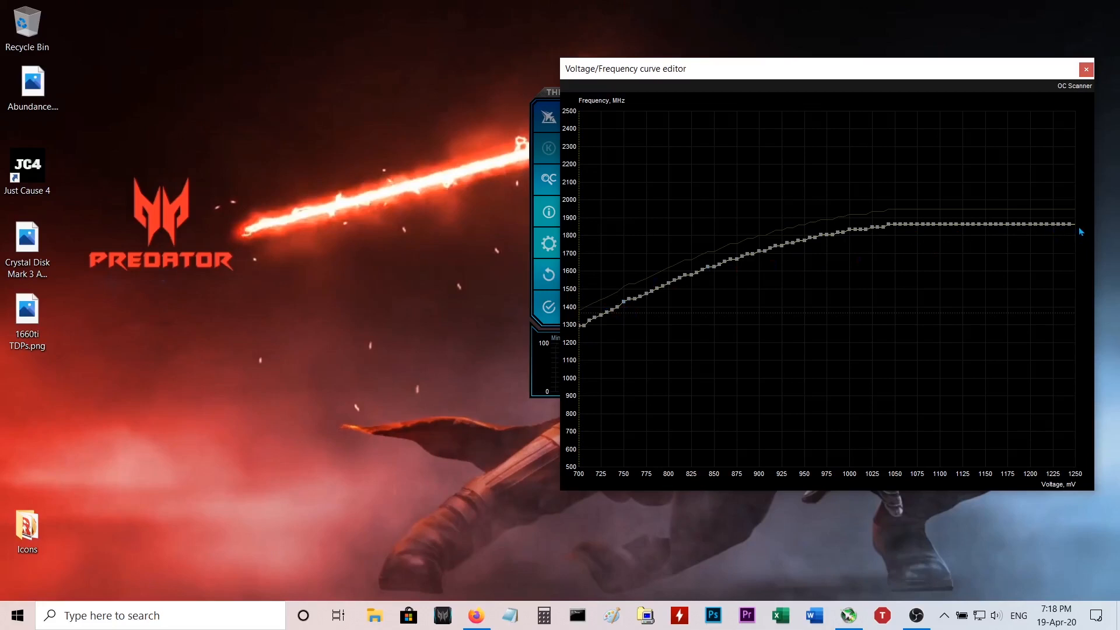
mouse_move(965, 229)
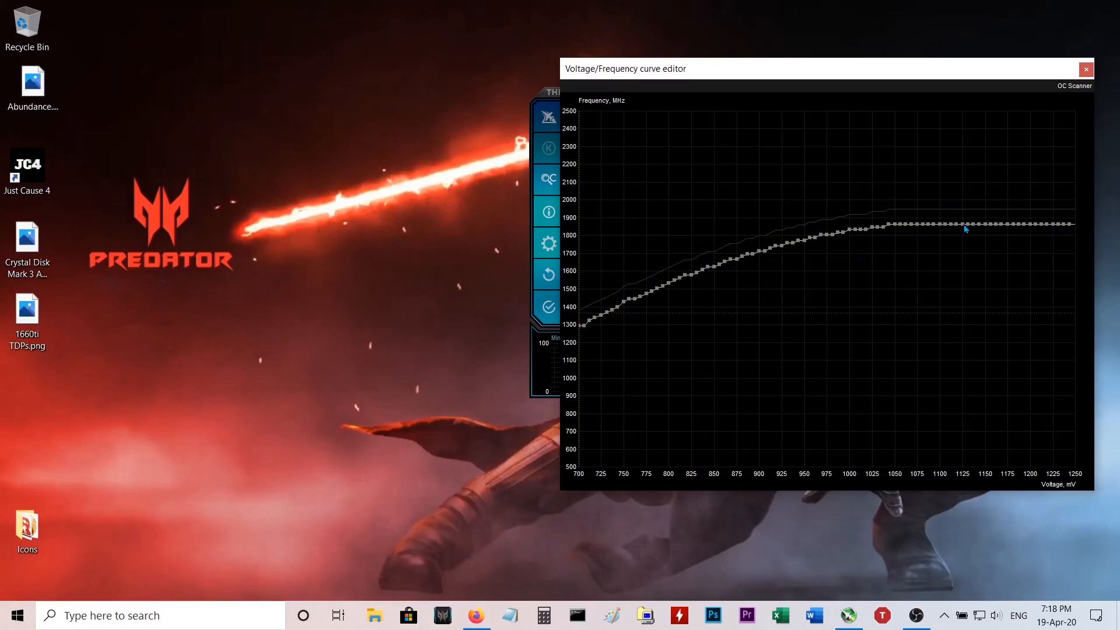
mouse_move(625, 242)
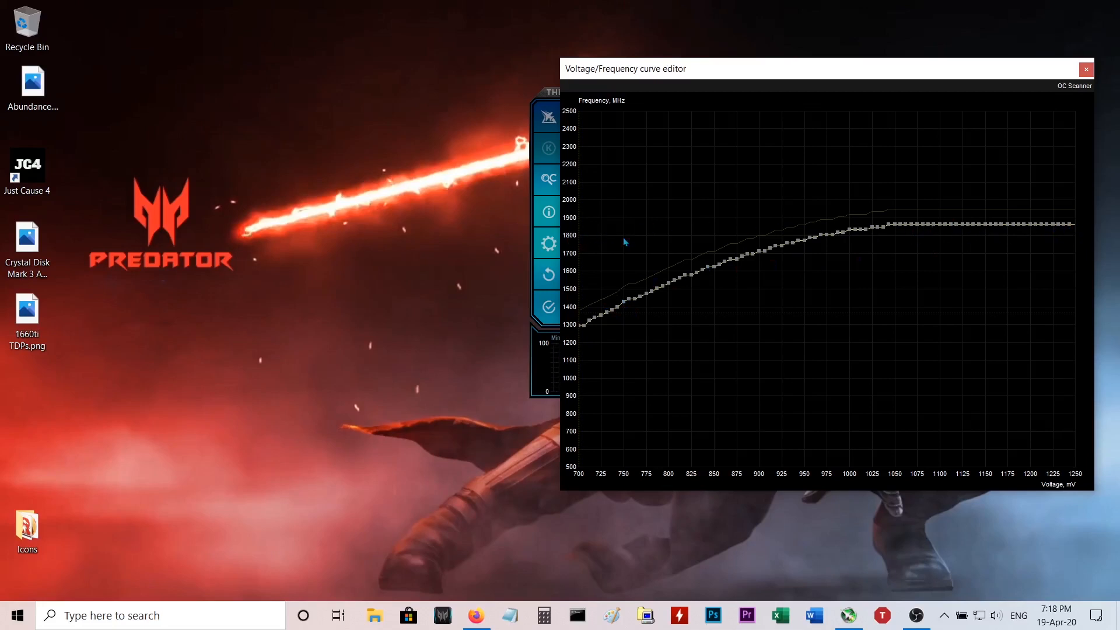
mouse_move(878, 256)
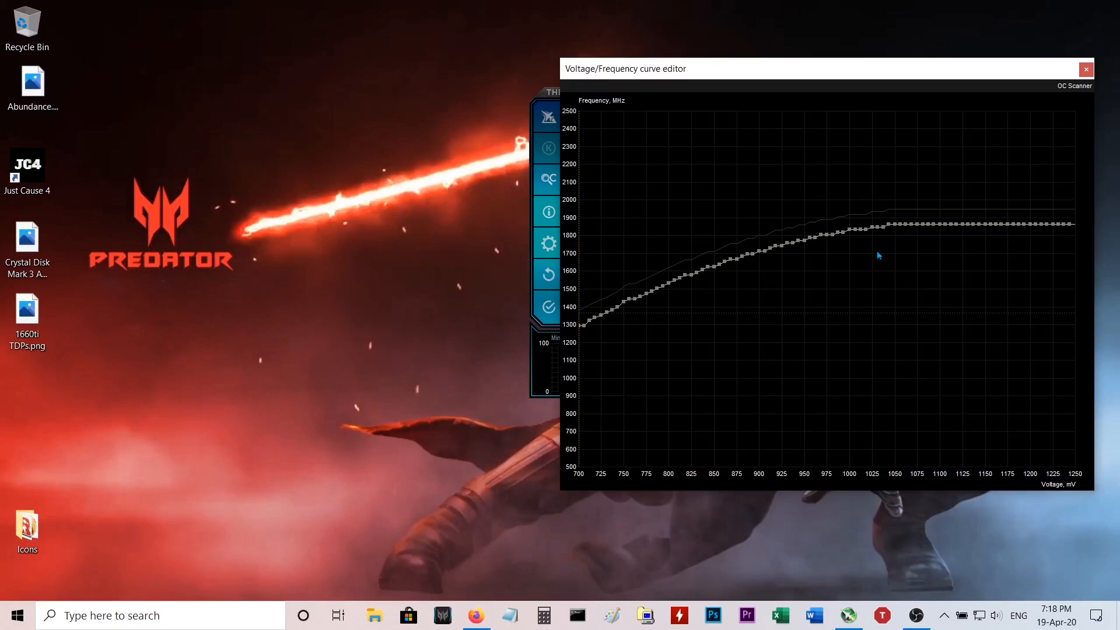
mouse_move(583, 334)
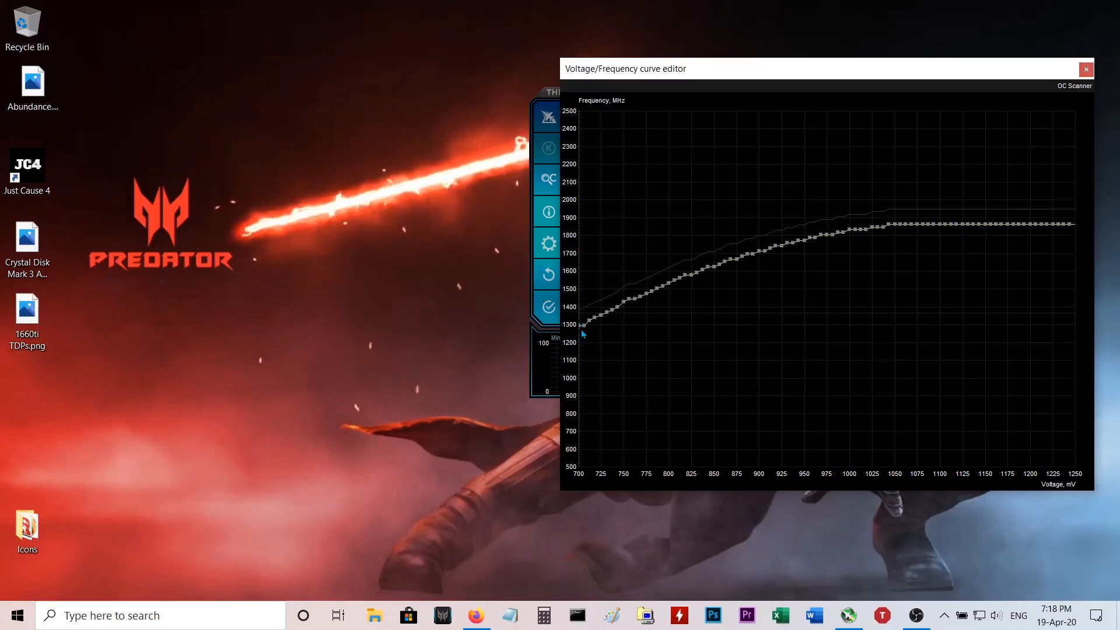
mouse_move(993, 223)
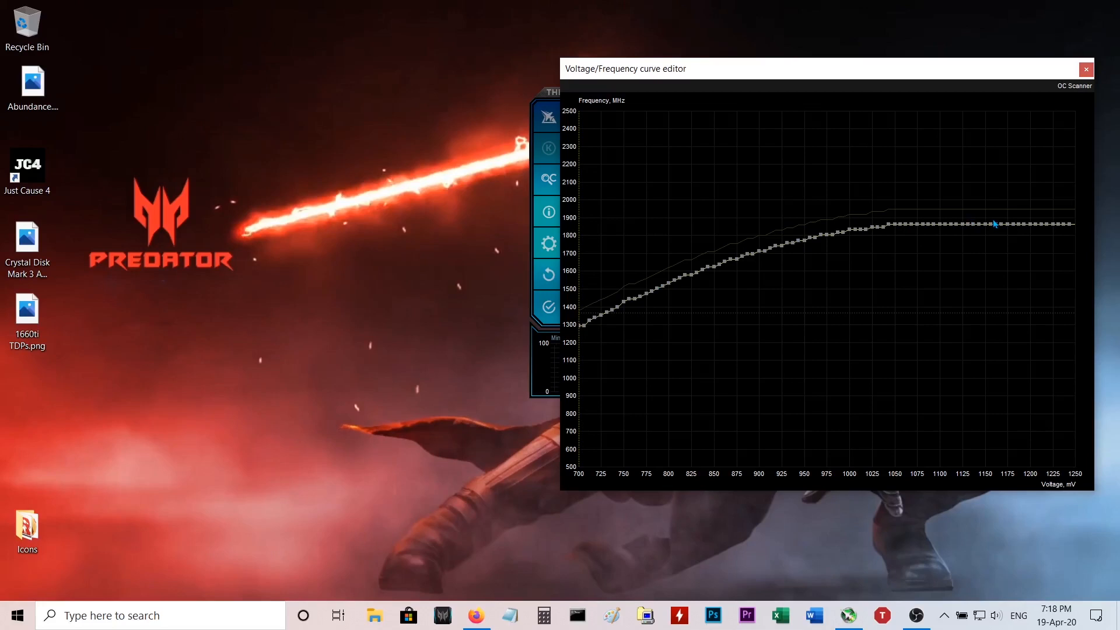
mouse_move(1026, 194)
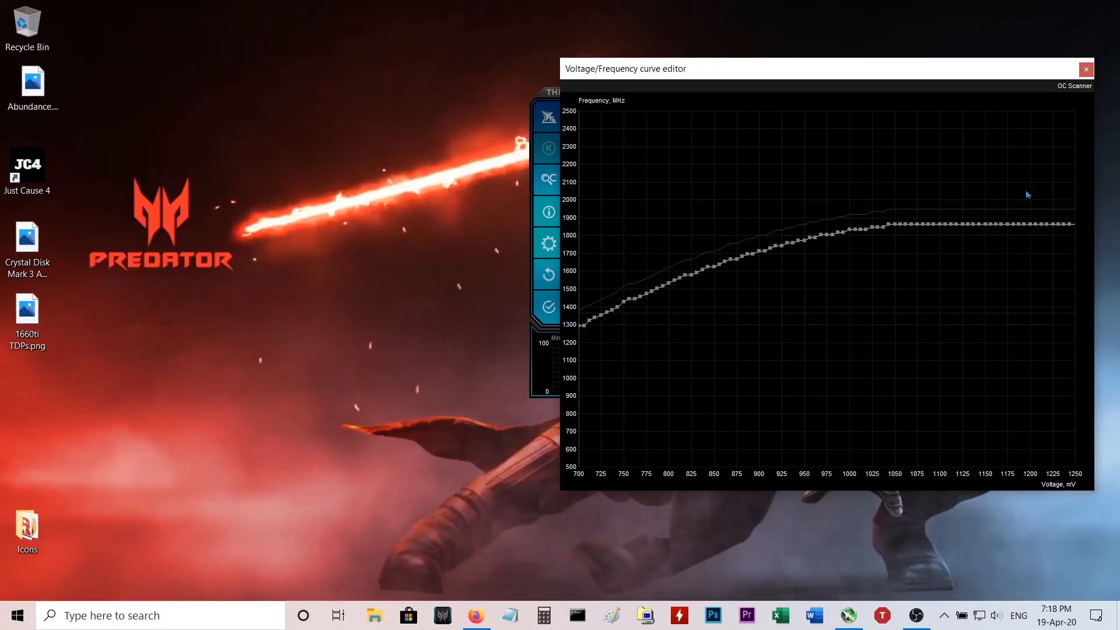
mouse_move(1086, 70)
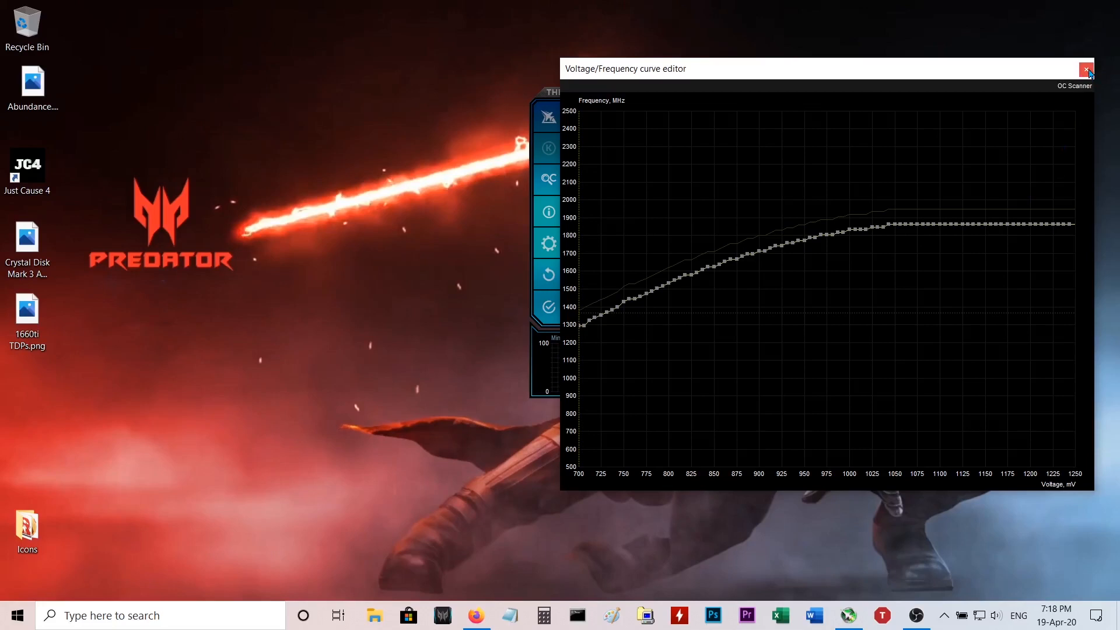
Close the curve editor, apply profile 1, and minimise Afterburner to the tray.
left_click(1086, 69)
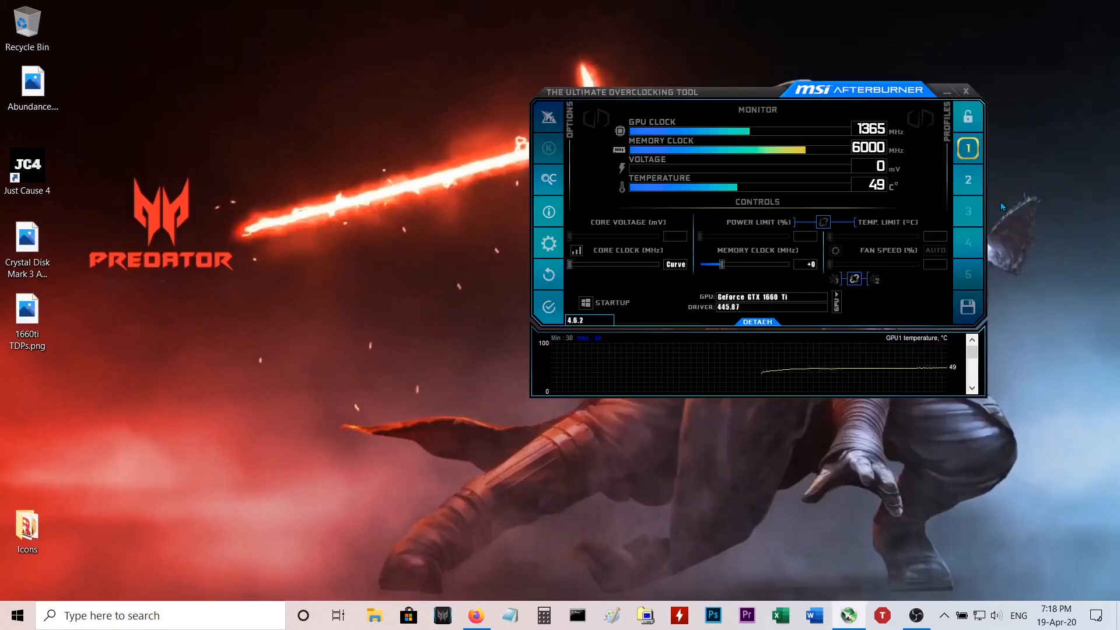
mouse_move(1064, 213)
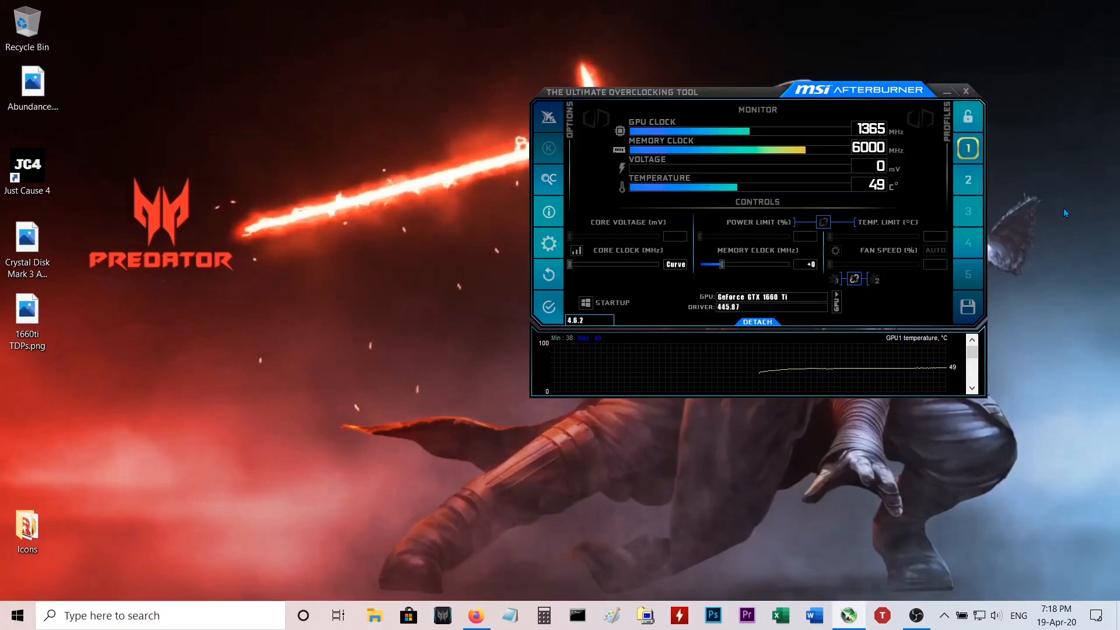
mouse_move(998, 143)
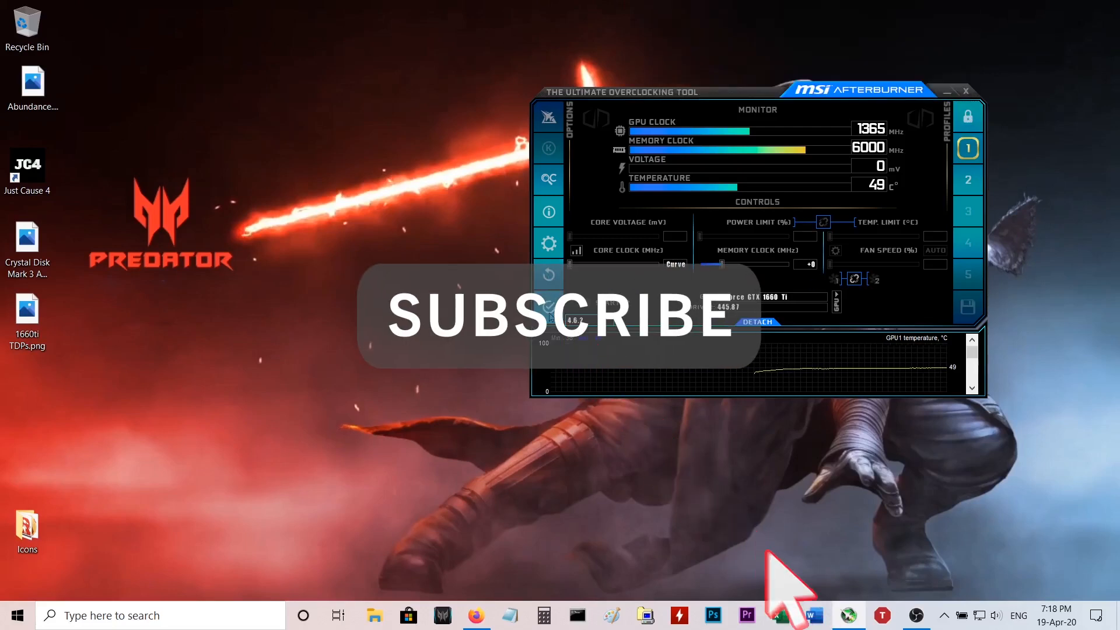
left_click(968, 149)
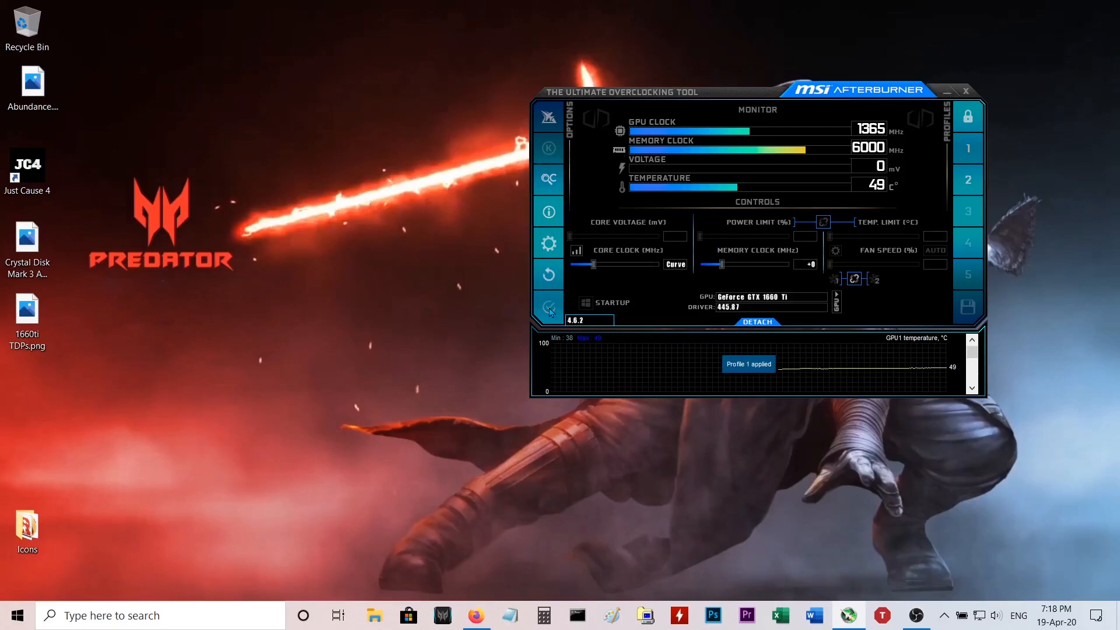
mouse_move(947, 91)
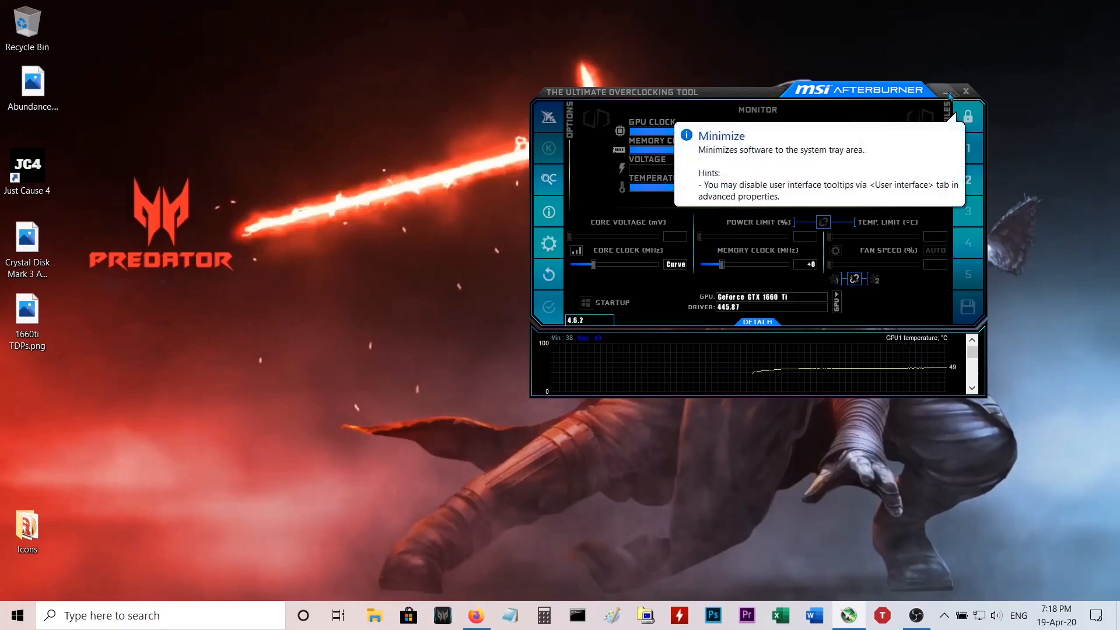
left_click(951, 92)
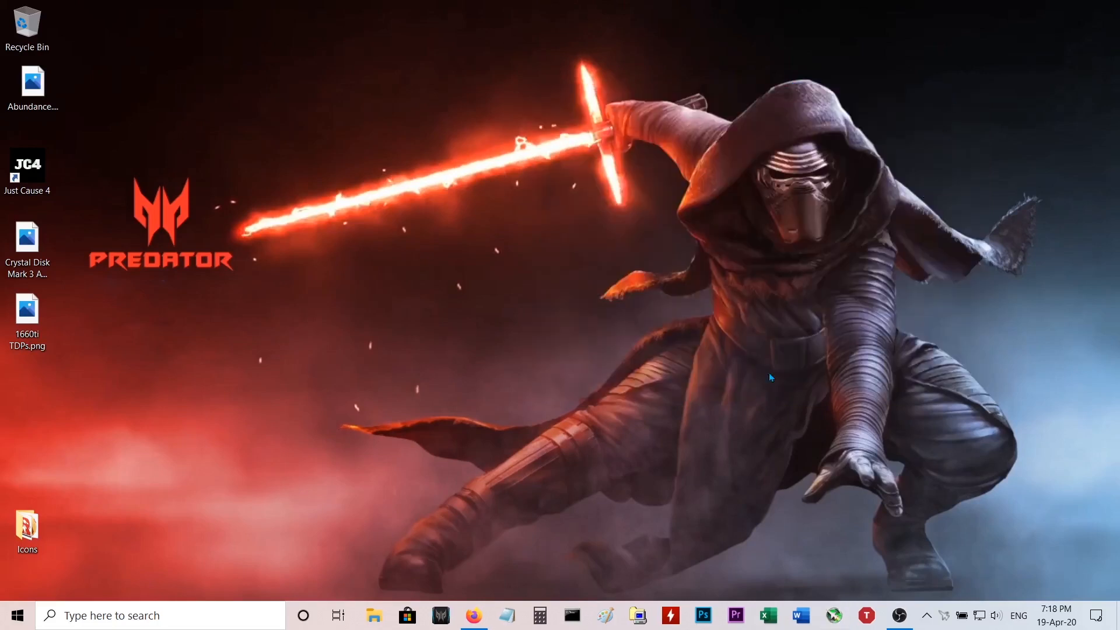
mouse_move(204, 516)
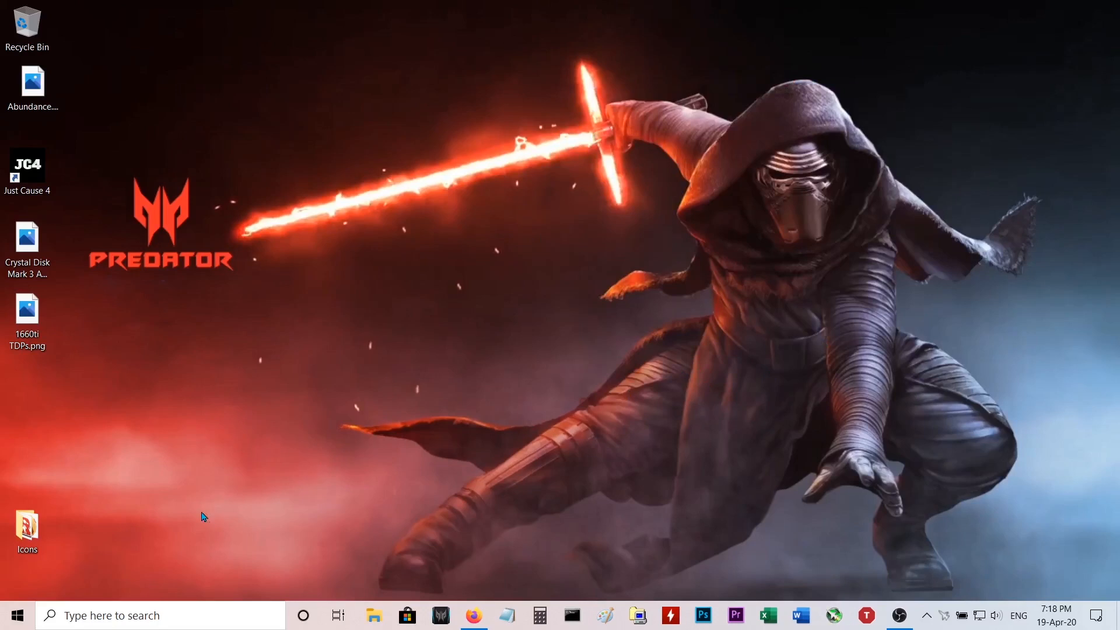
Search Windows for 'heaven' to find Heaven Benchmark 4.0.
left_click(143, 614)
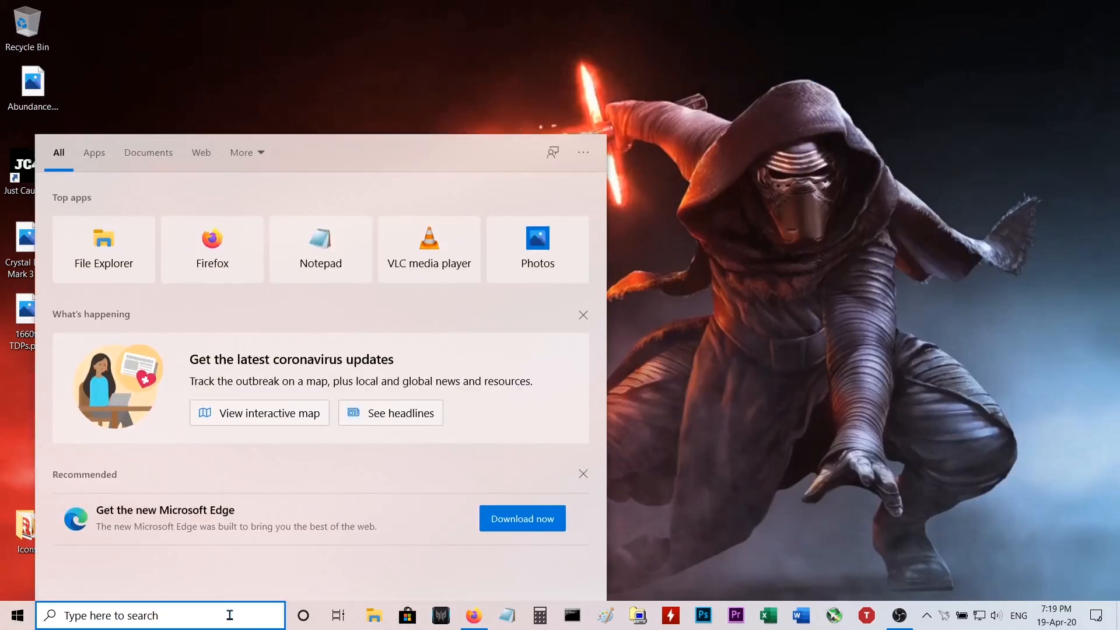
type("heaven")
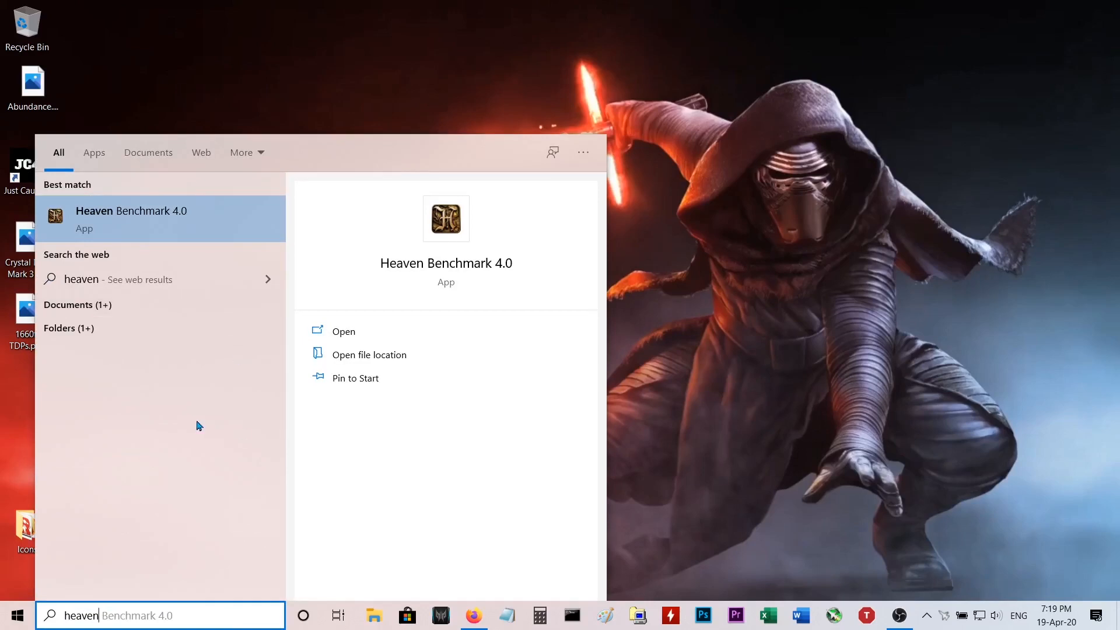
mouse_move(131, 232)
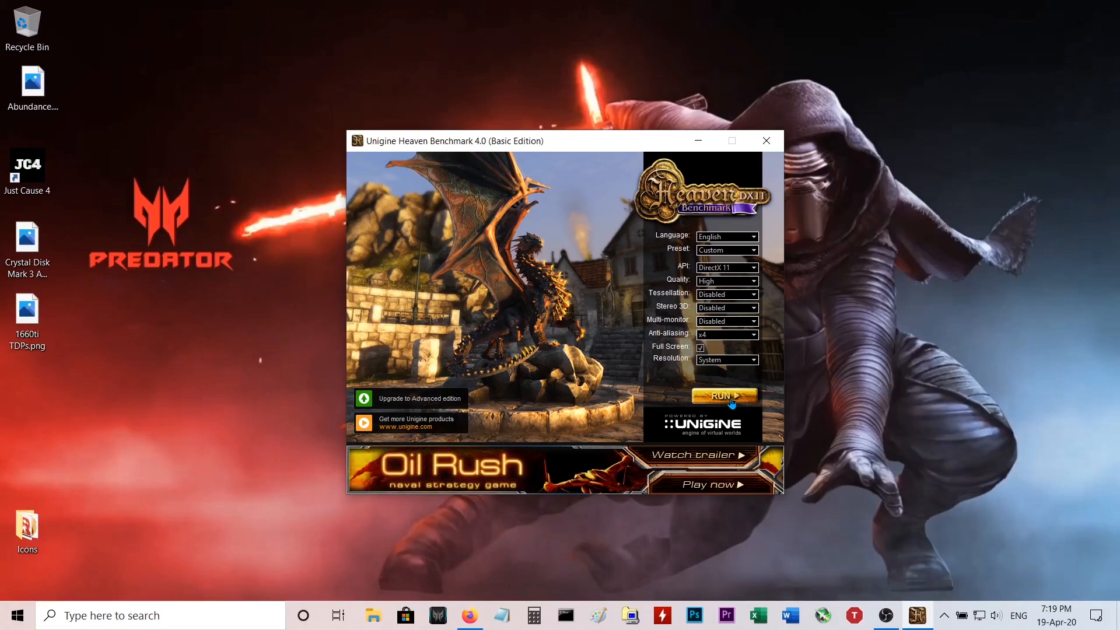
Run the Heaven benchmark scene from the launcher, then press F2.
left_click(724, 395)
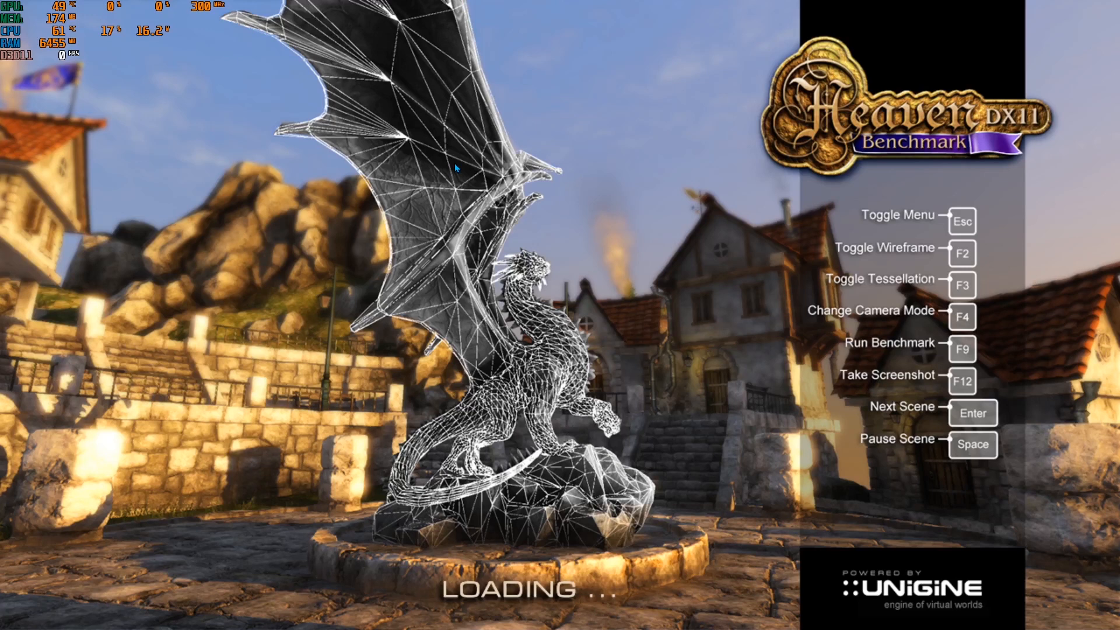
key("F2")
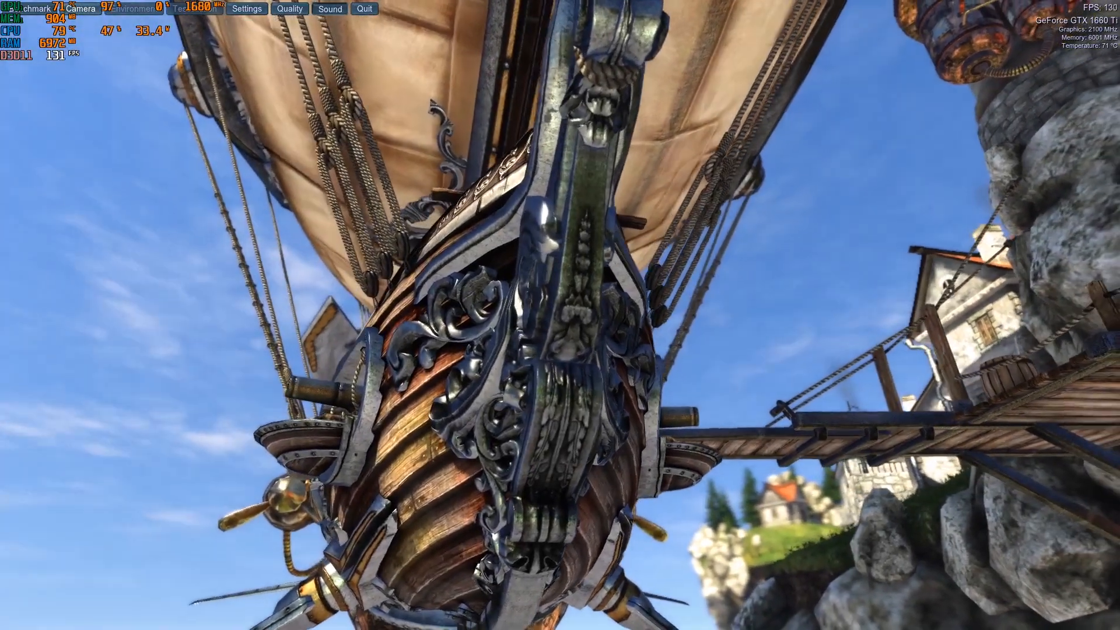
left_click(39, 8)
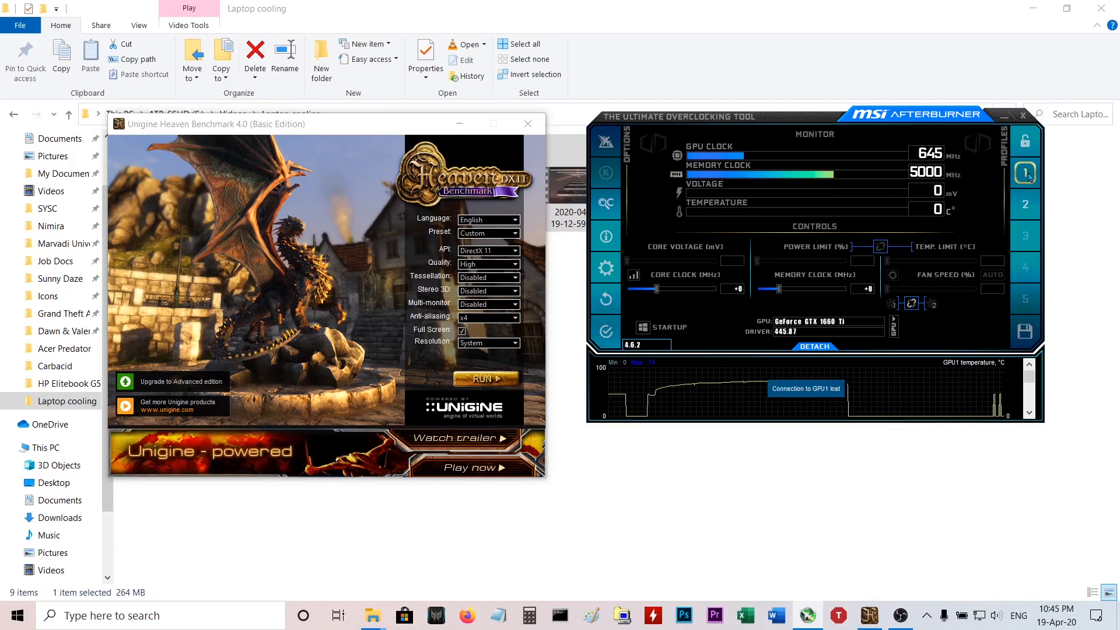
mouse_move(1024, 173)
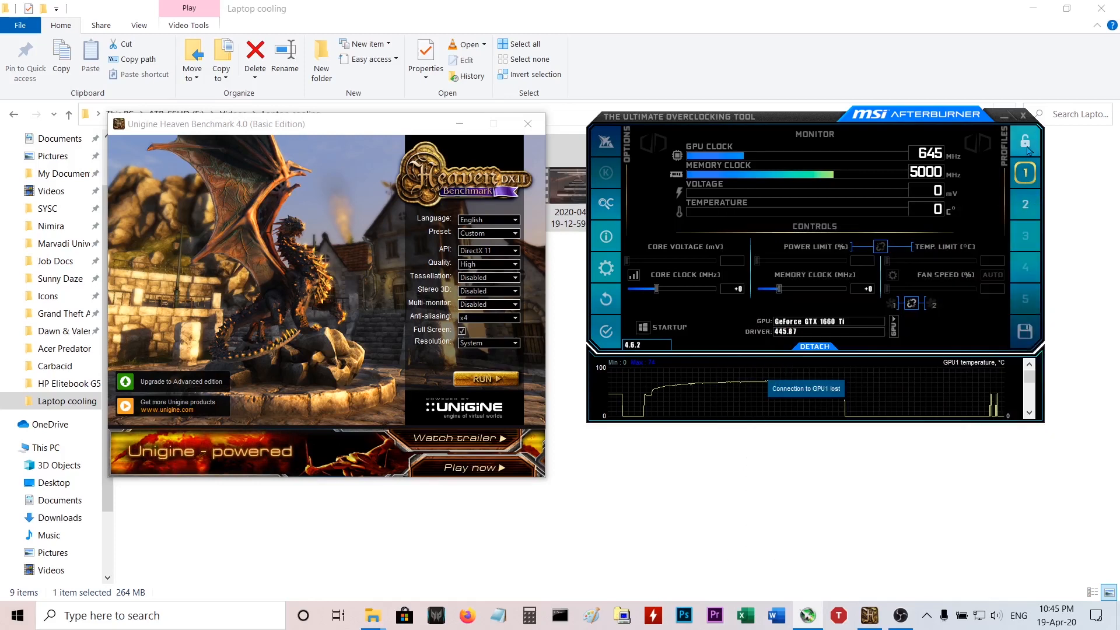
mouse_move(1026, 140)
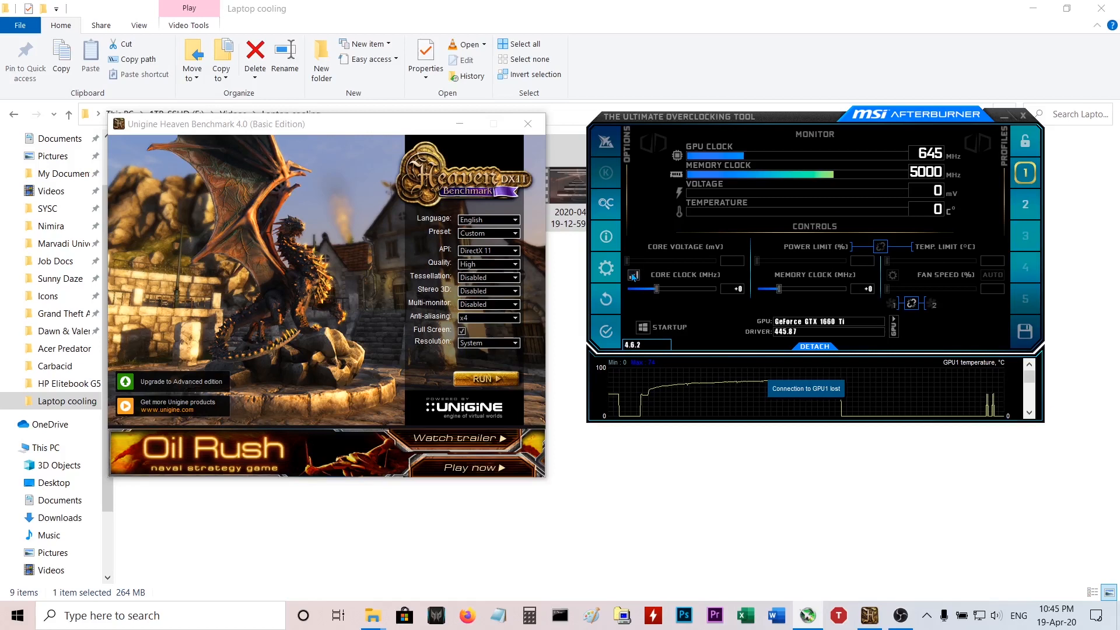
Open the Voltage/Frequency curve editor from the Core Clock curve icon.
left_click(633, 277)
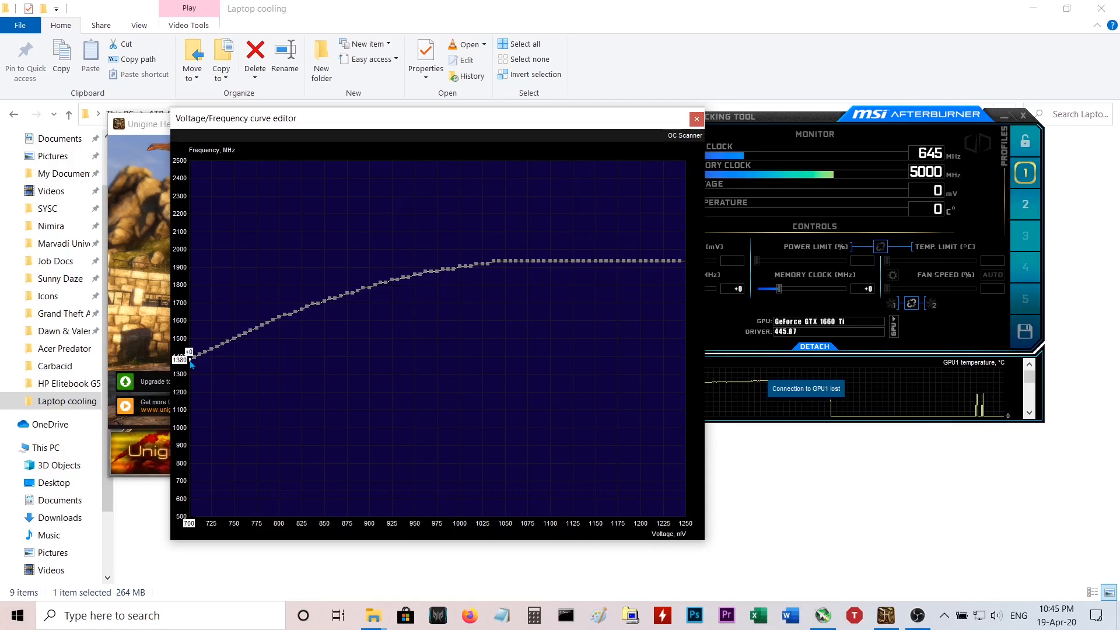
mouse_move(409, 290)
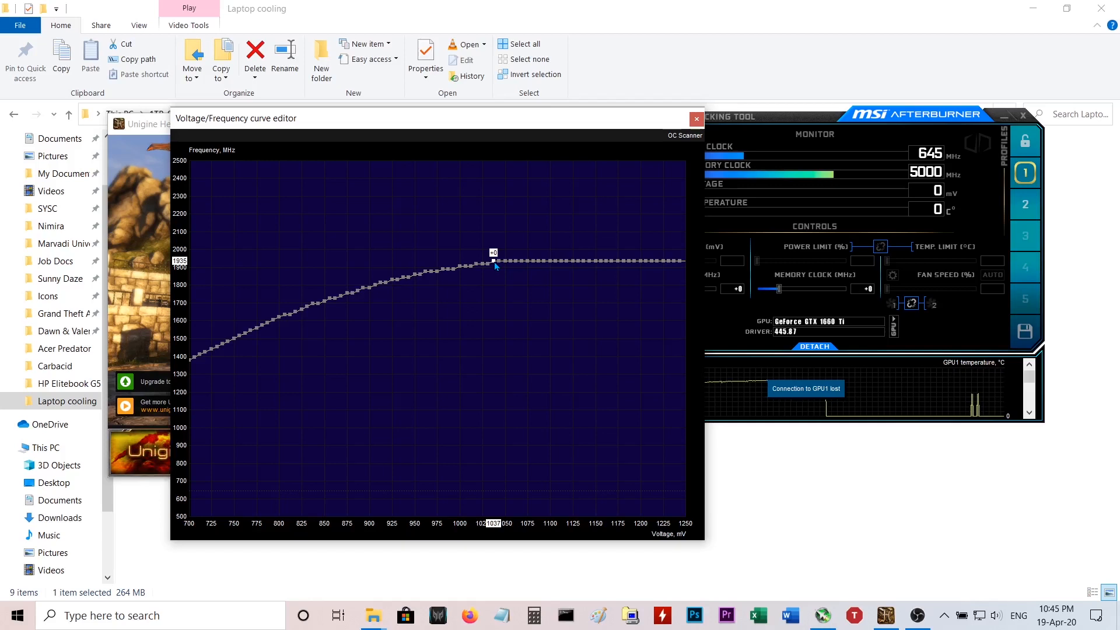
mouse_move(620, 237)
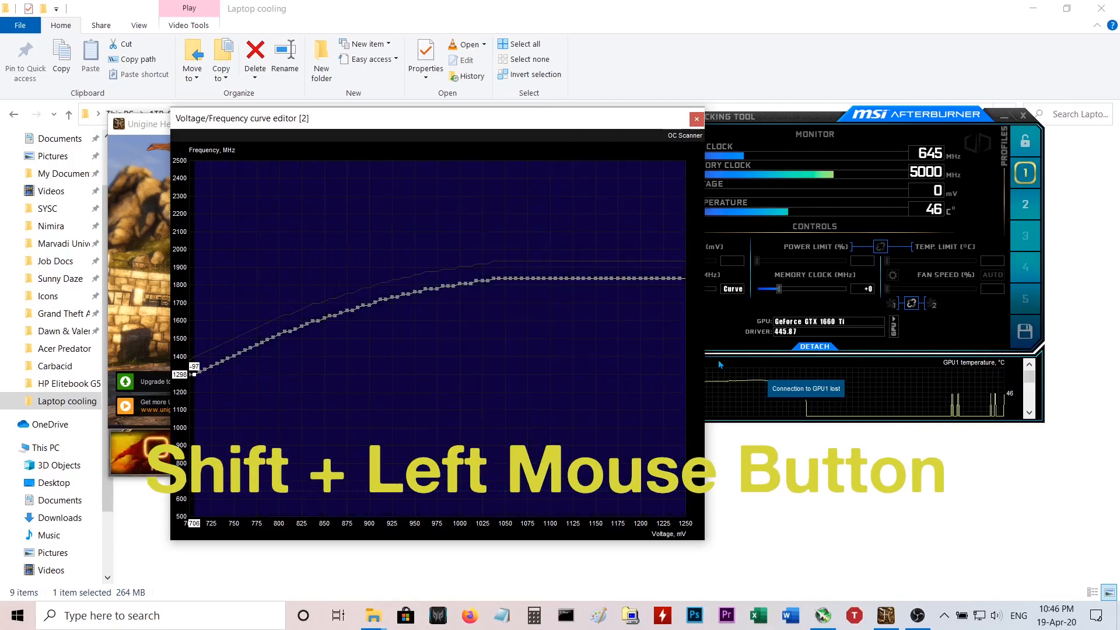
mouse_move(636, 364)
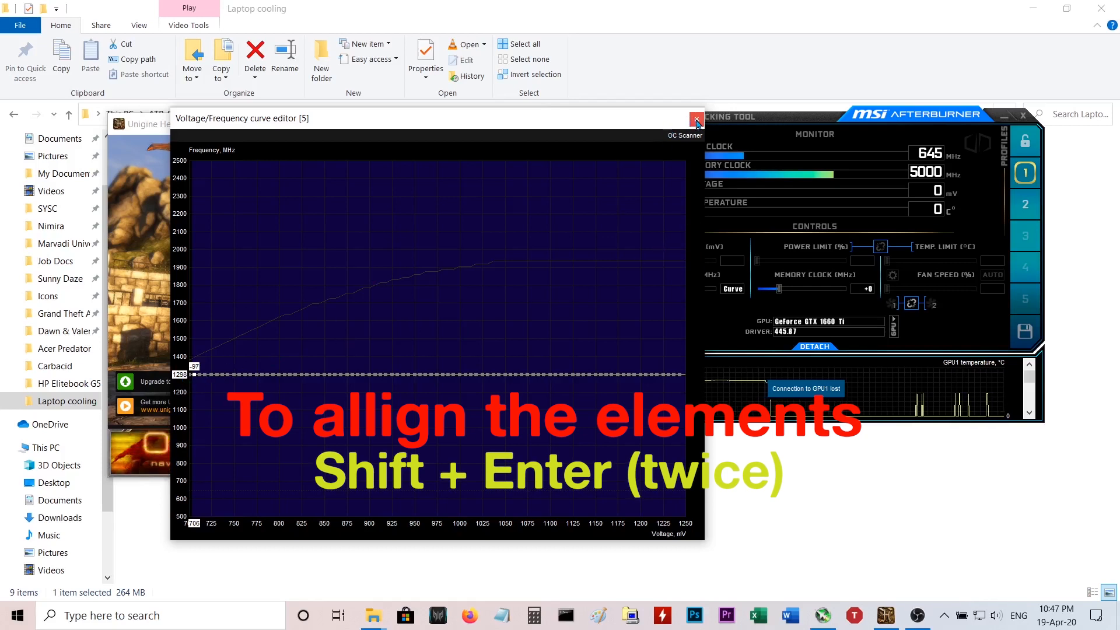
mouse_move(696, 119)
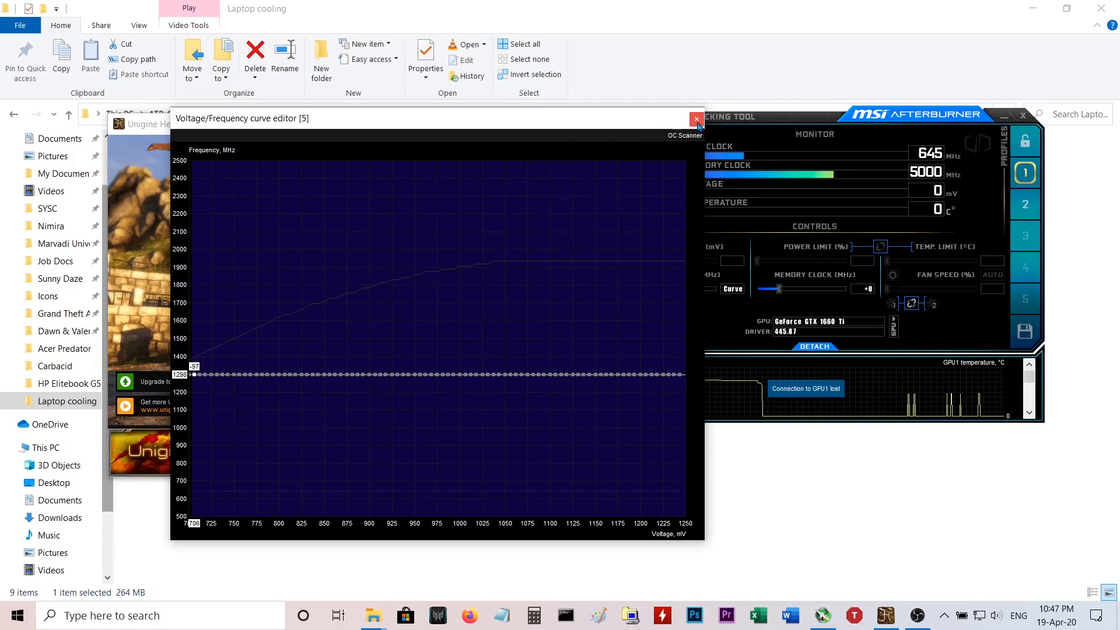
Close the curve editor, keeping the curve flattened at about 1290 MHz.
left_click(697, 119)
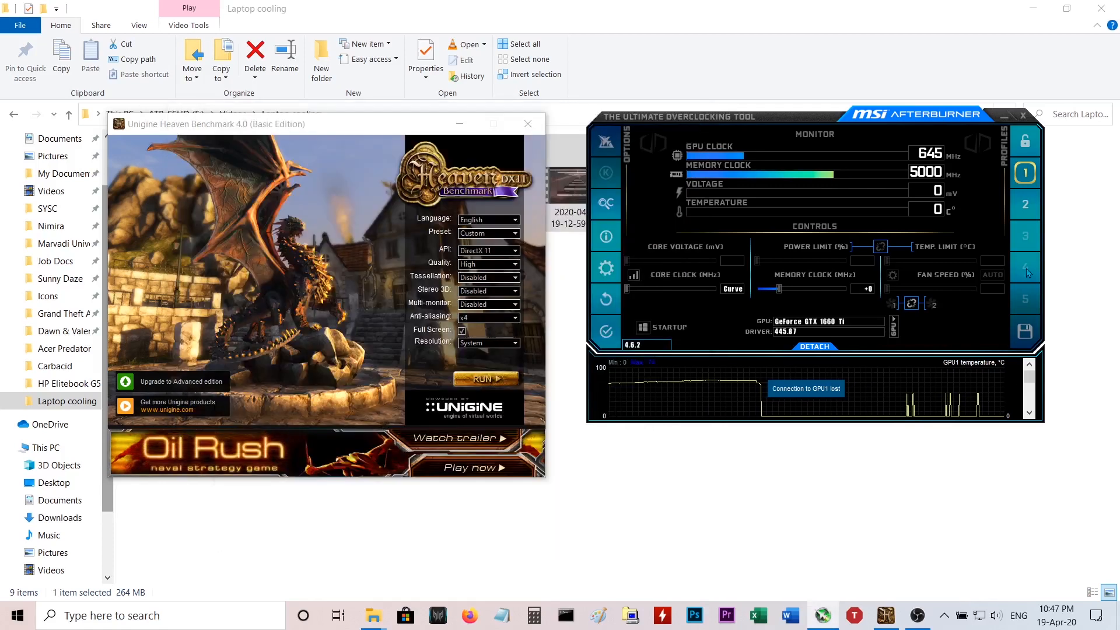
mouse_move(1026, 331)
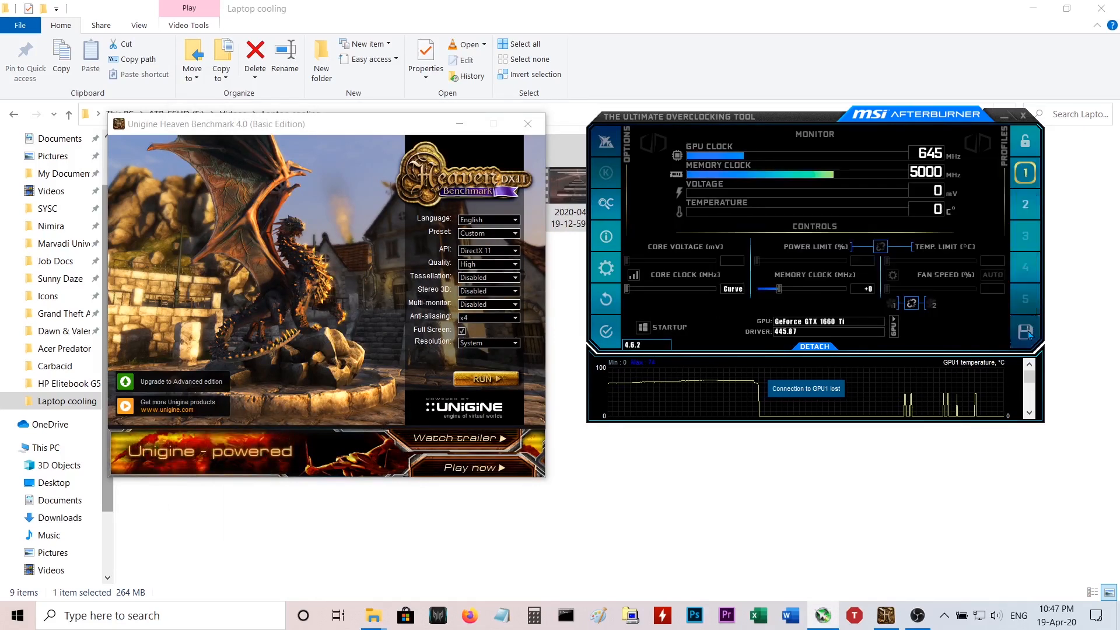
Save the flattened curve to profile 1, then check it against profile 2 in the curve editor.
left_click(1027, 330)
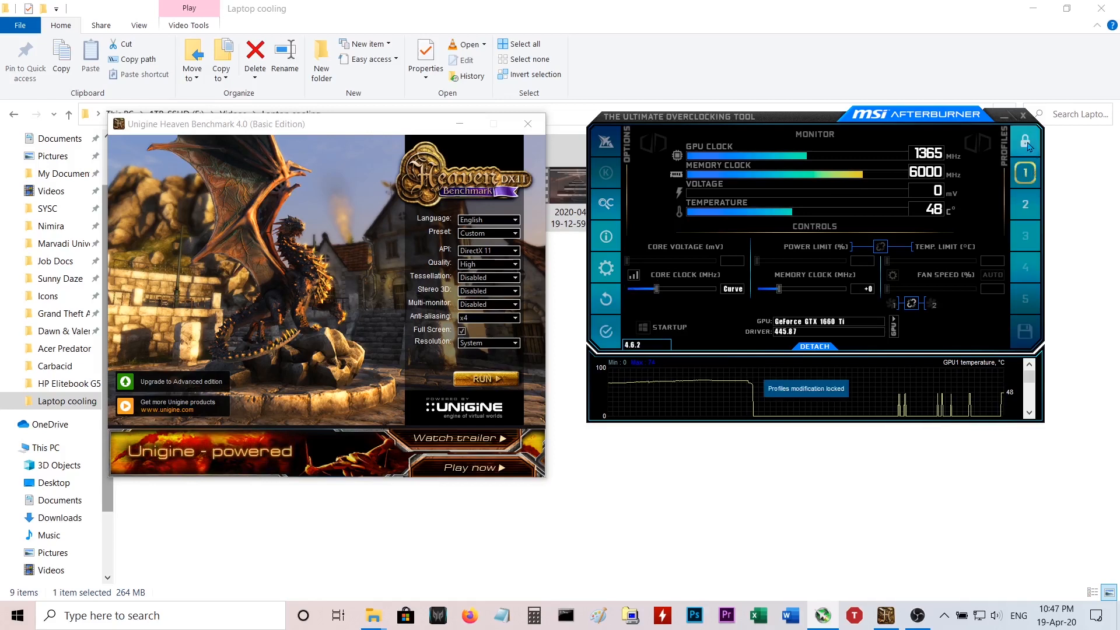
left_click(732, 289)
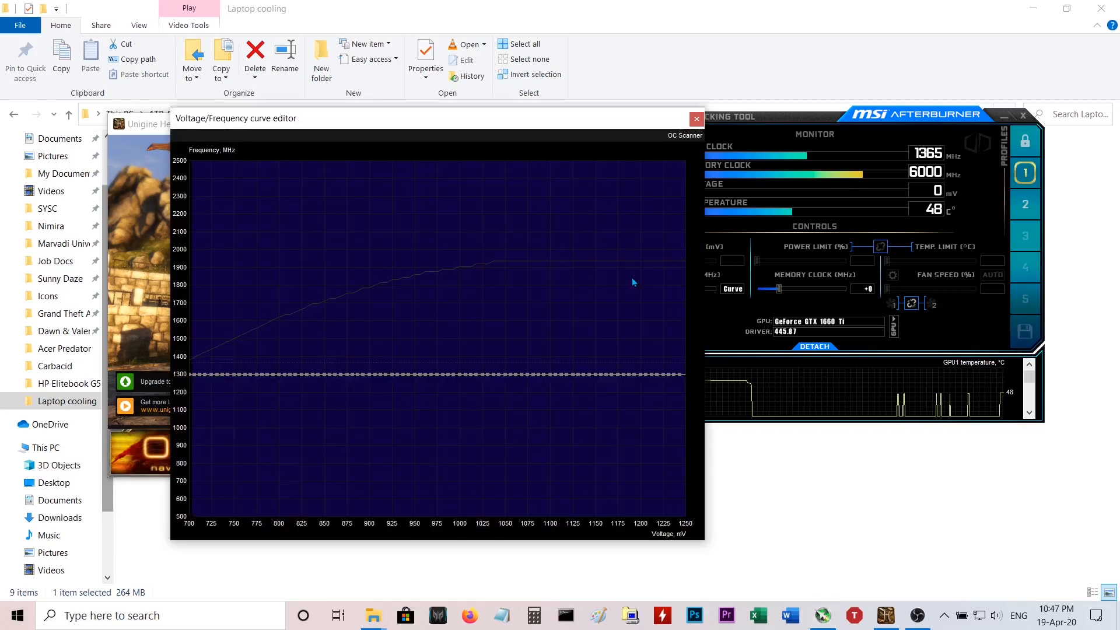
left_click(696, 118)
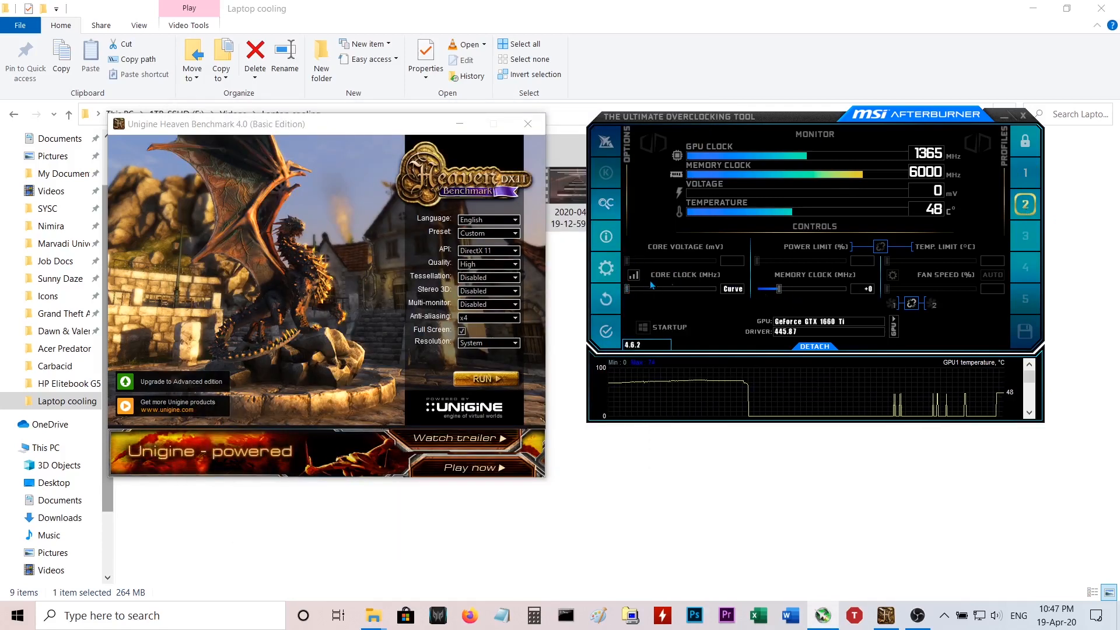
left_click(732, 288)
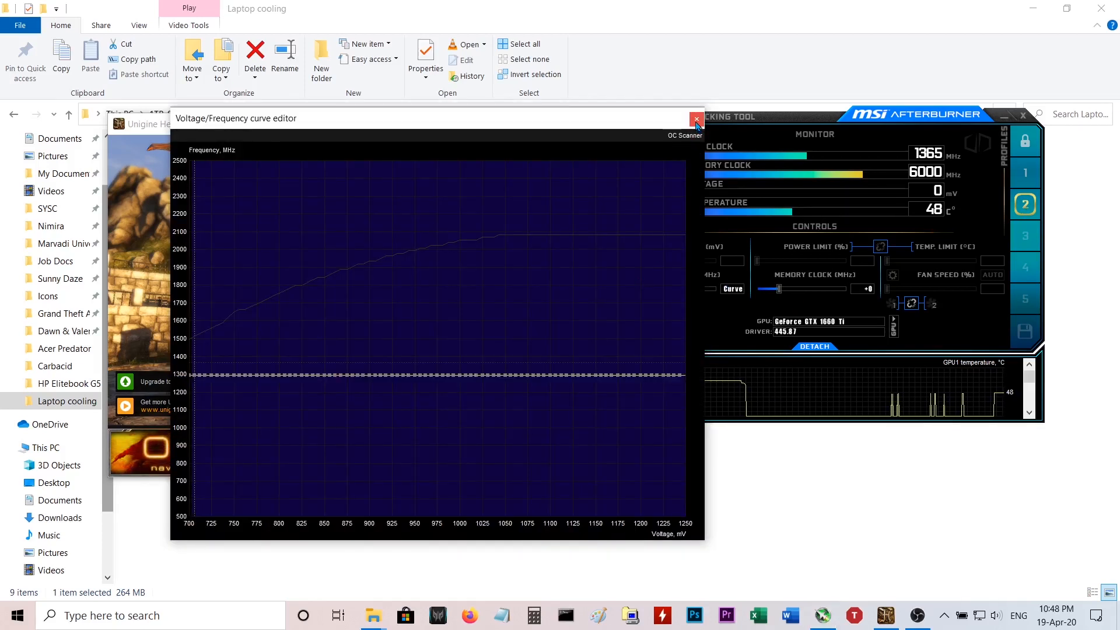
mouse_move(696, 118)
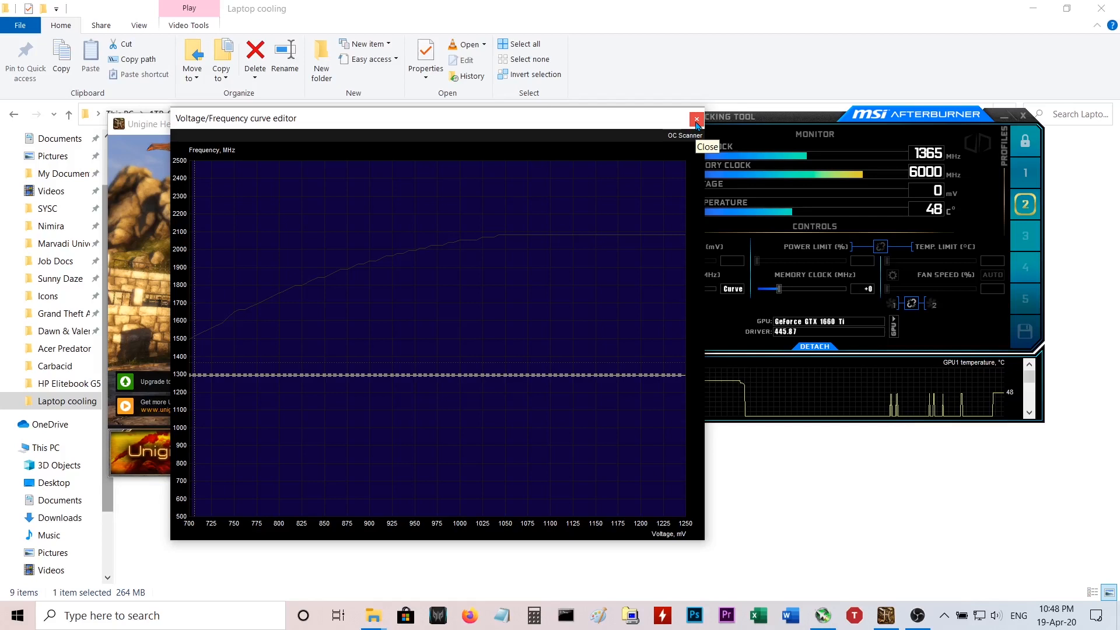
left_click(696, 118)
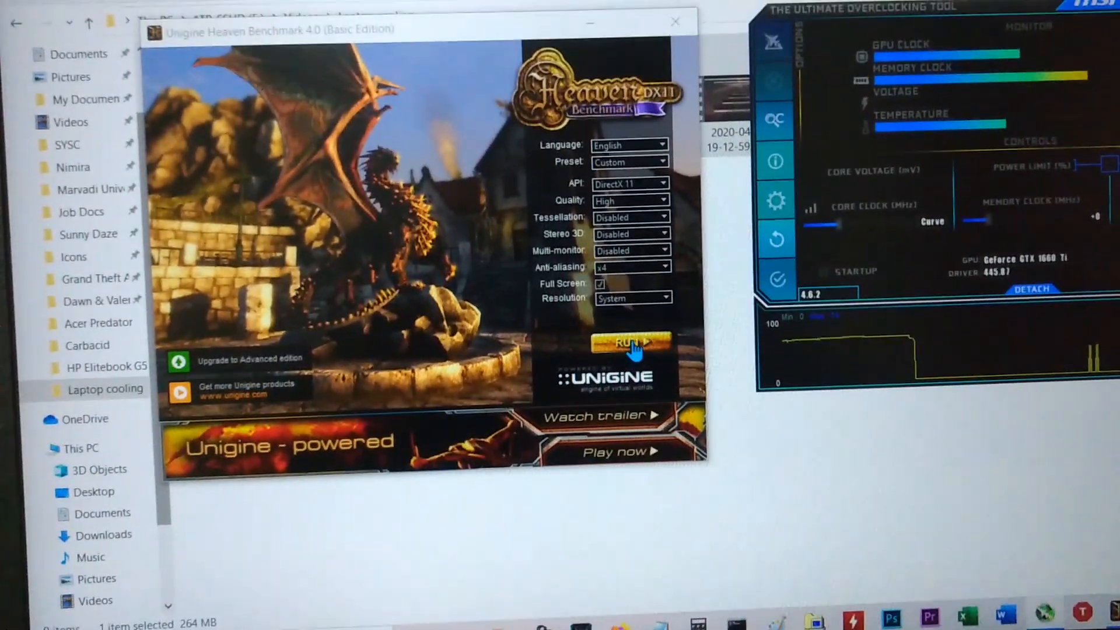
Run the Heaven benchmark demo again from its launcher.
left_click(628, 344)
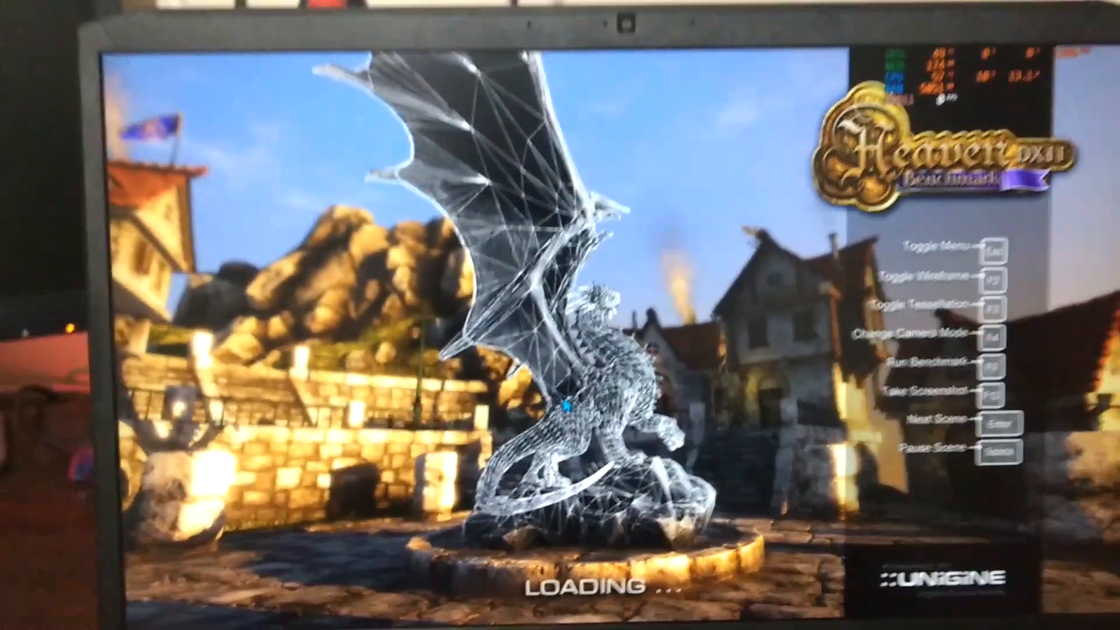